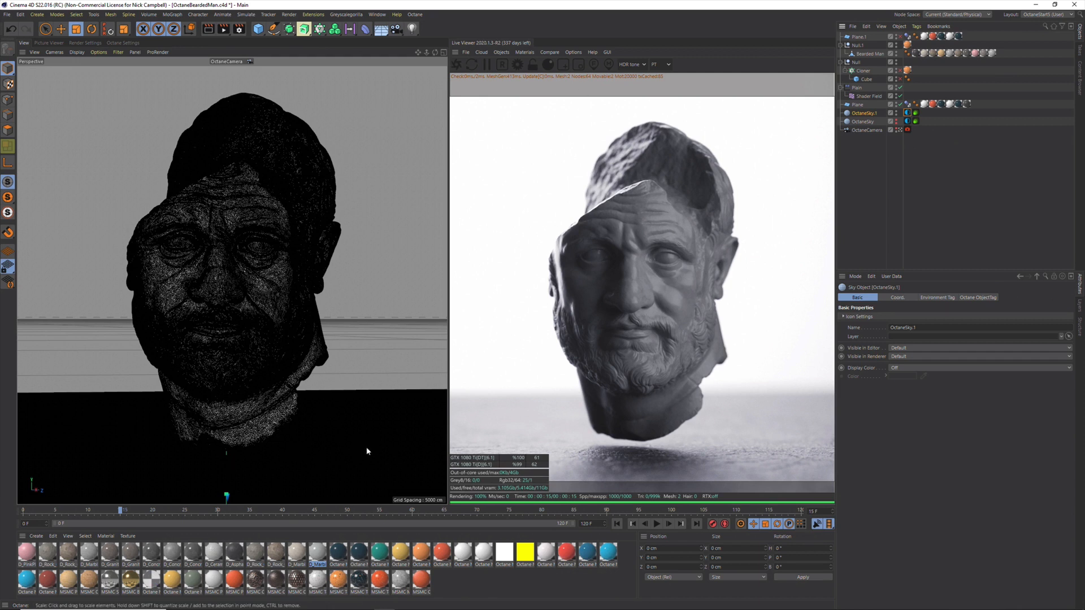
mouse_move(734, 300)
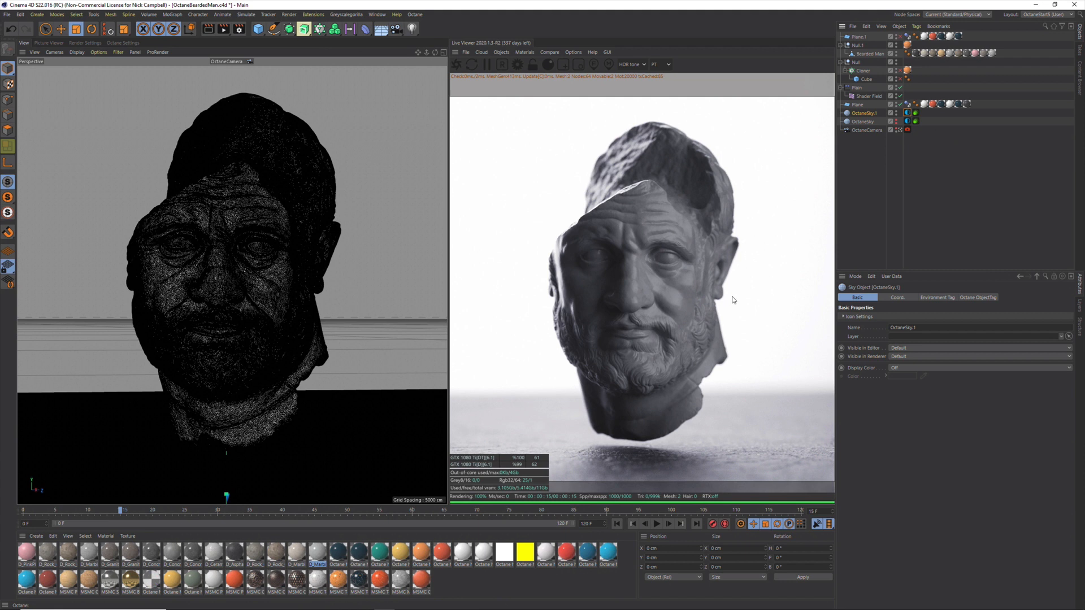
mouse_move(941, 202)
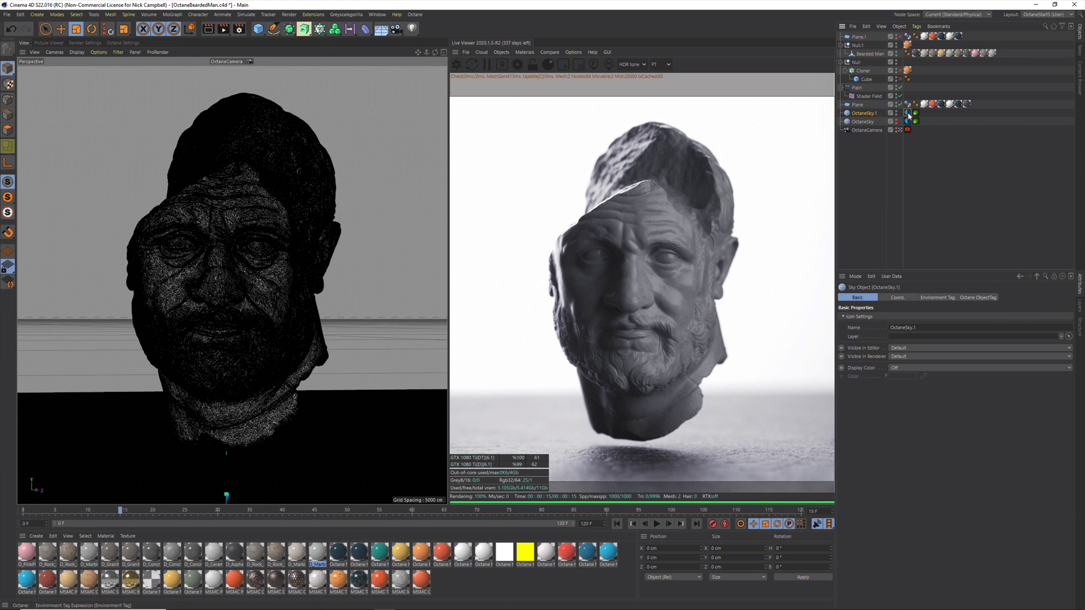
mouse_move(907, 114)
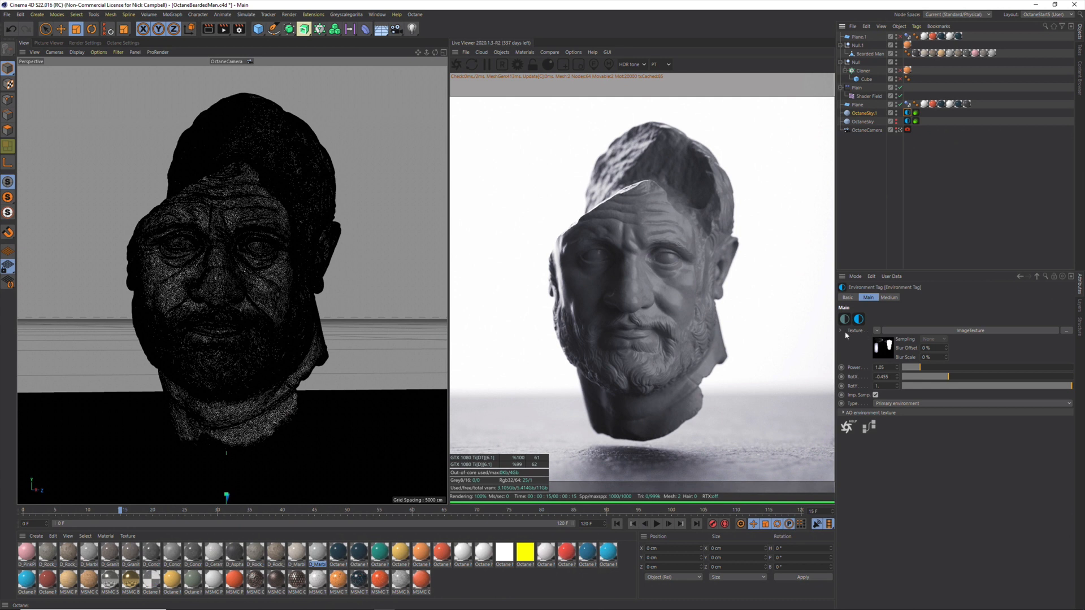
mouse_move(854, 336)
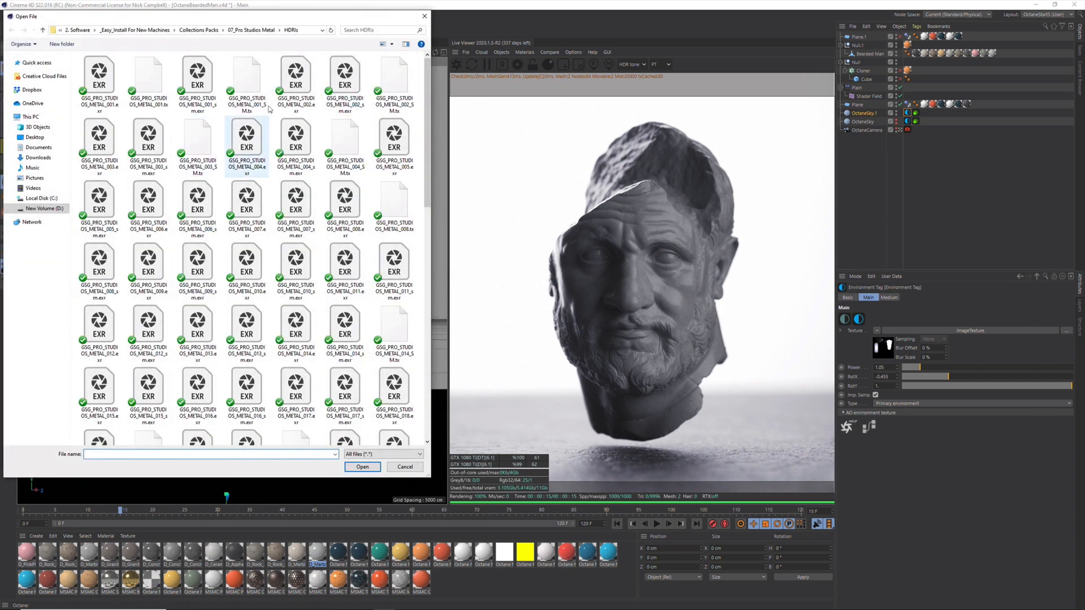
click(404, 467)
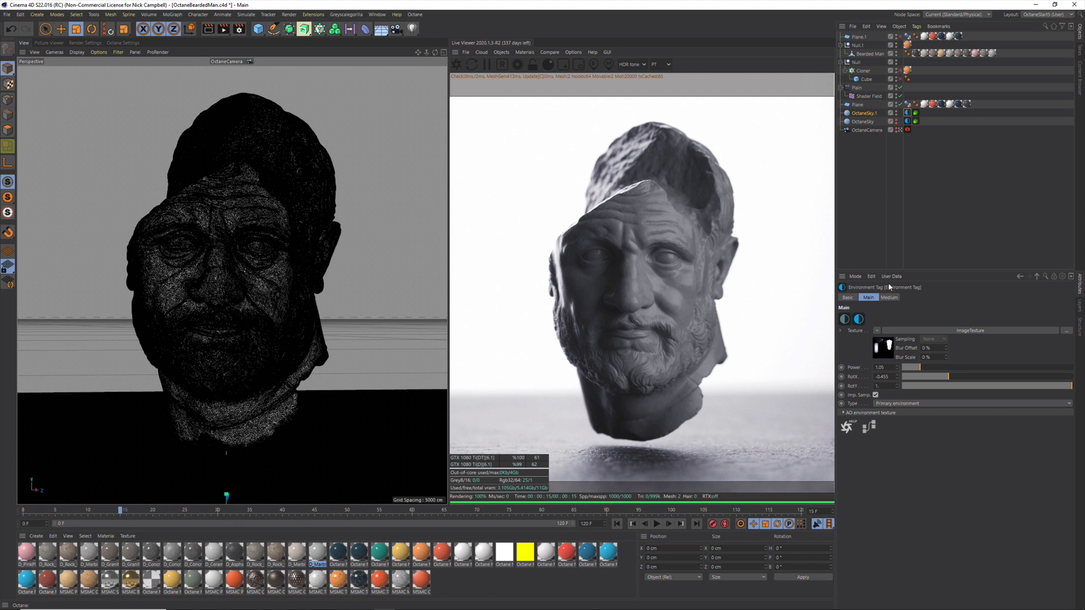
mouse_move(865, 352)
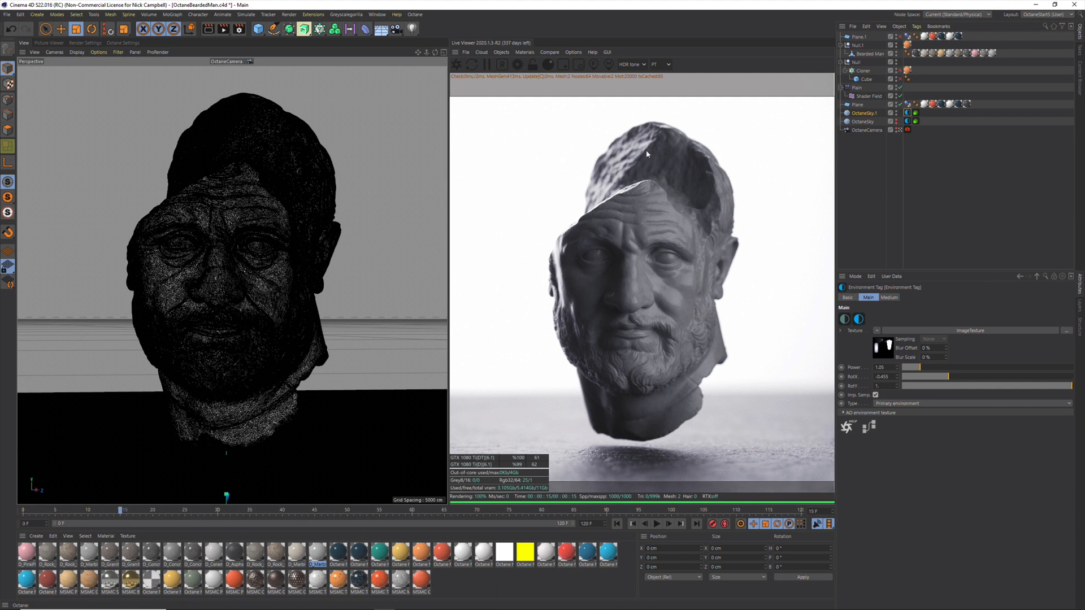
mouse_move(540, 379)
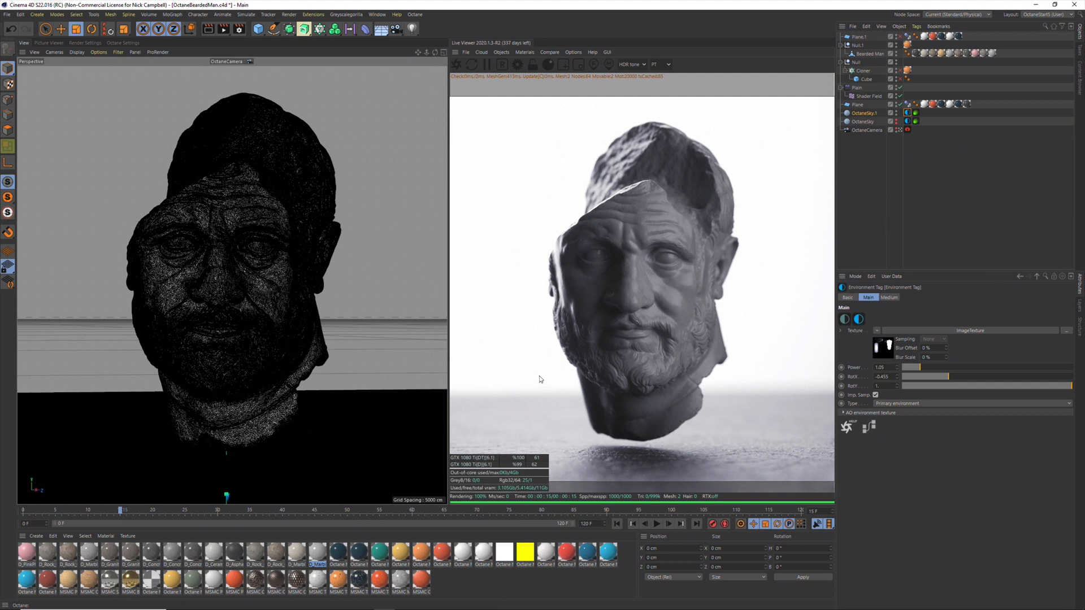
mouse_move(676, 310)
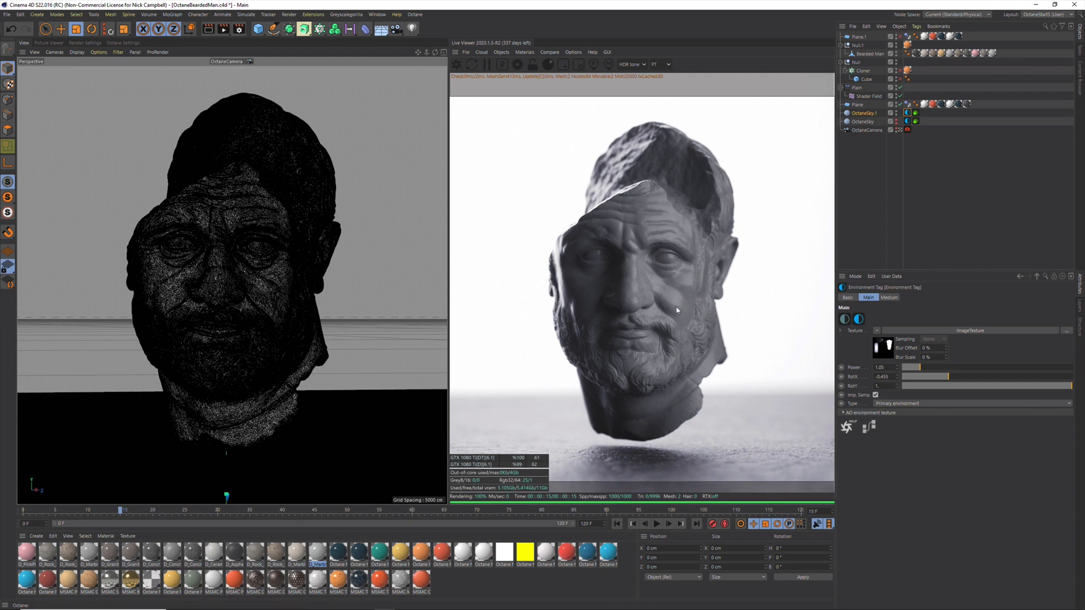
mouse_move(860, 356)
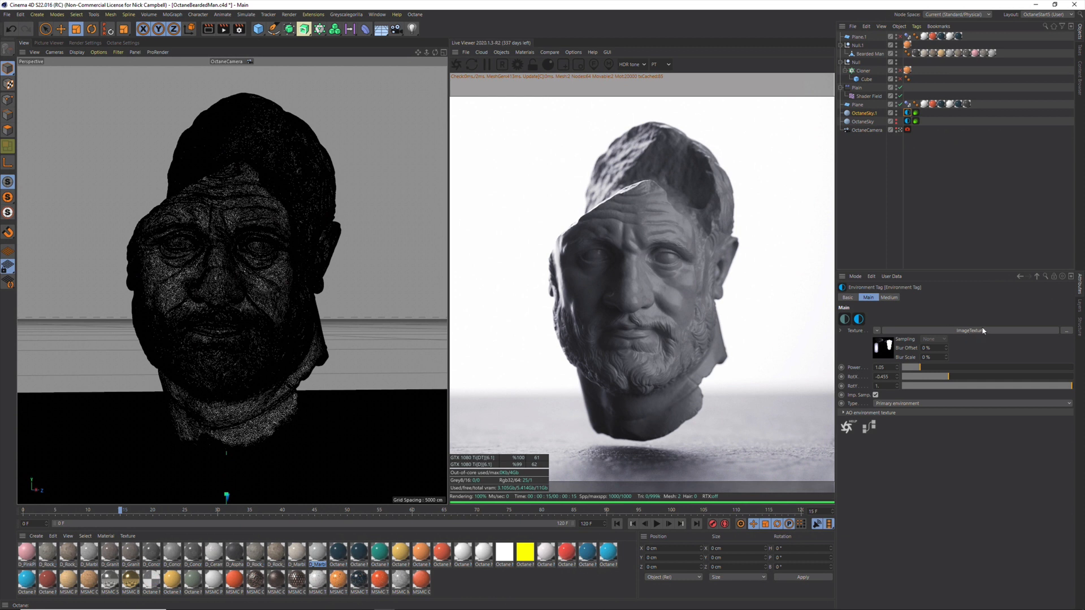
click(908, 113)
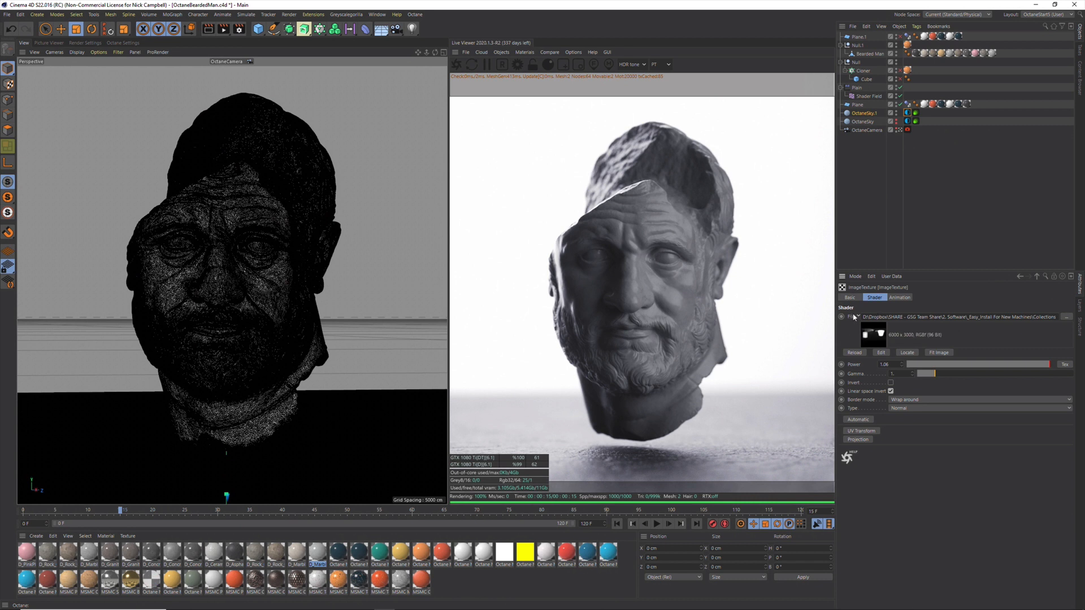
mouse_move(836, 312)
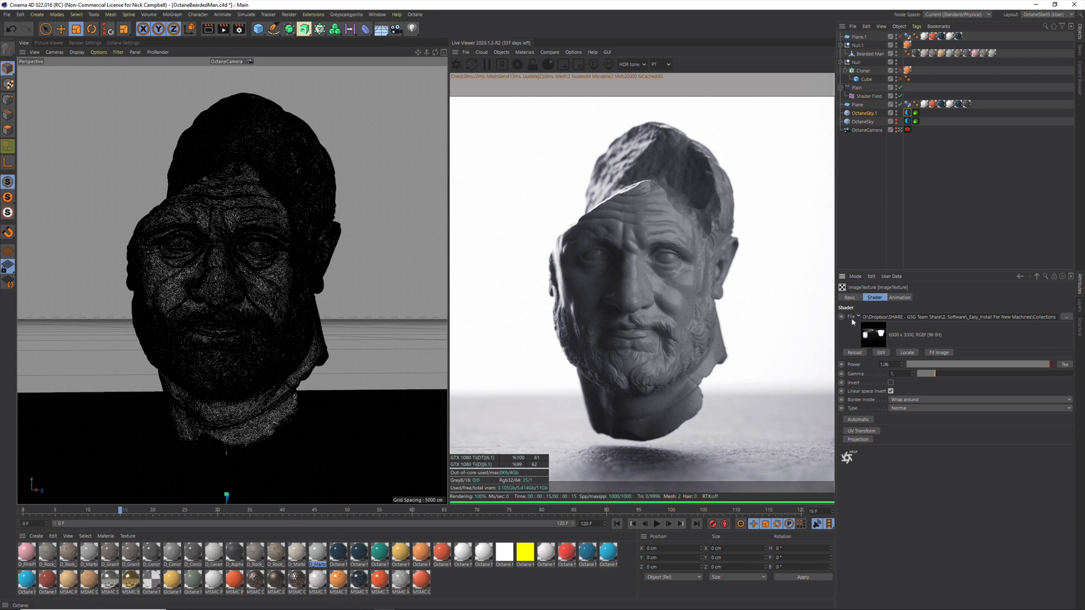
mouse_move(560, 202)
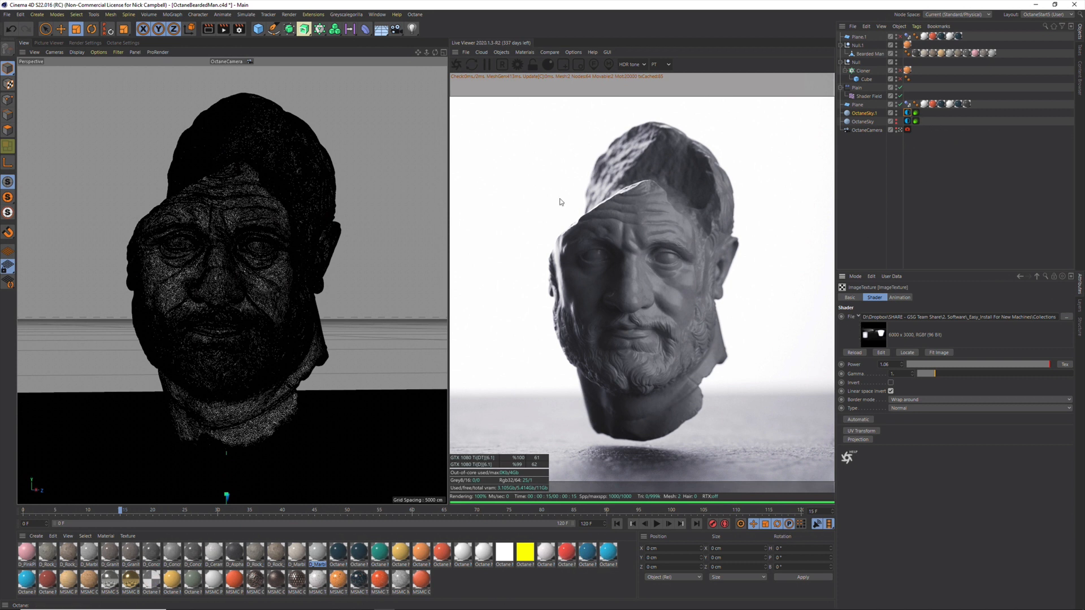
click(866, 113)
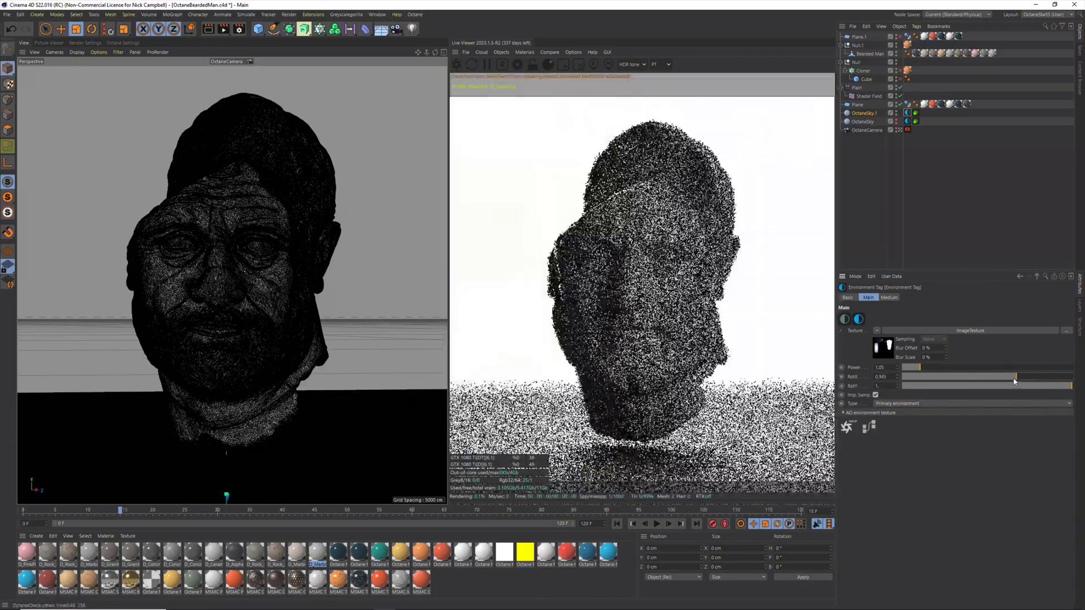
Step: Rotate the HDRI sky's Rotation X to about -0.255 for a dark, backlit bust
drag(1017, 376, 921, 376)
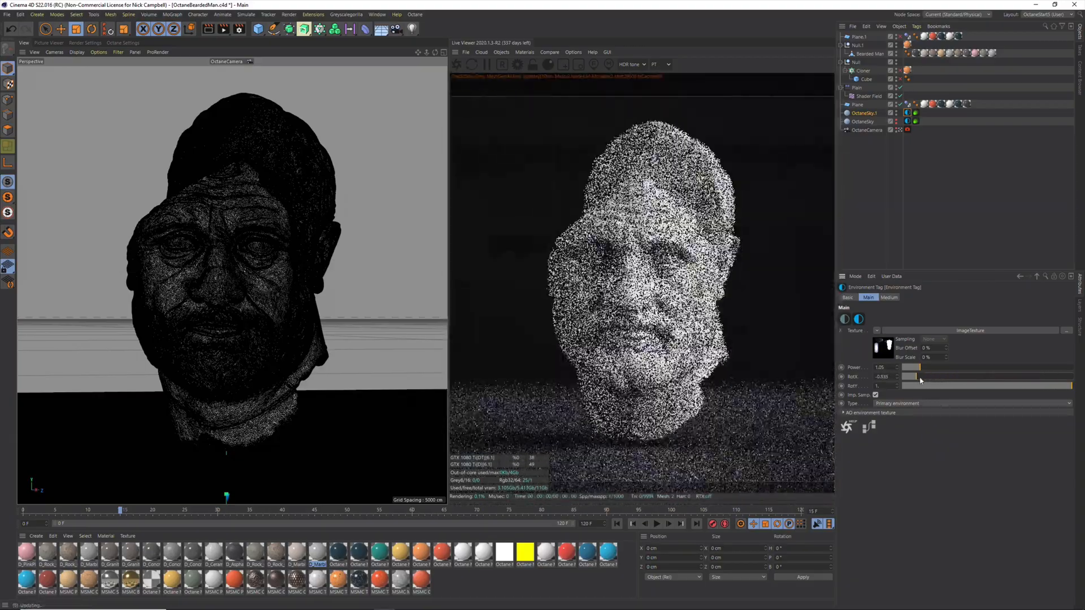
drag(921, 380, 962, 381)
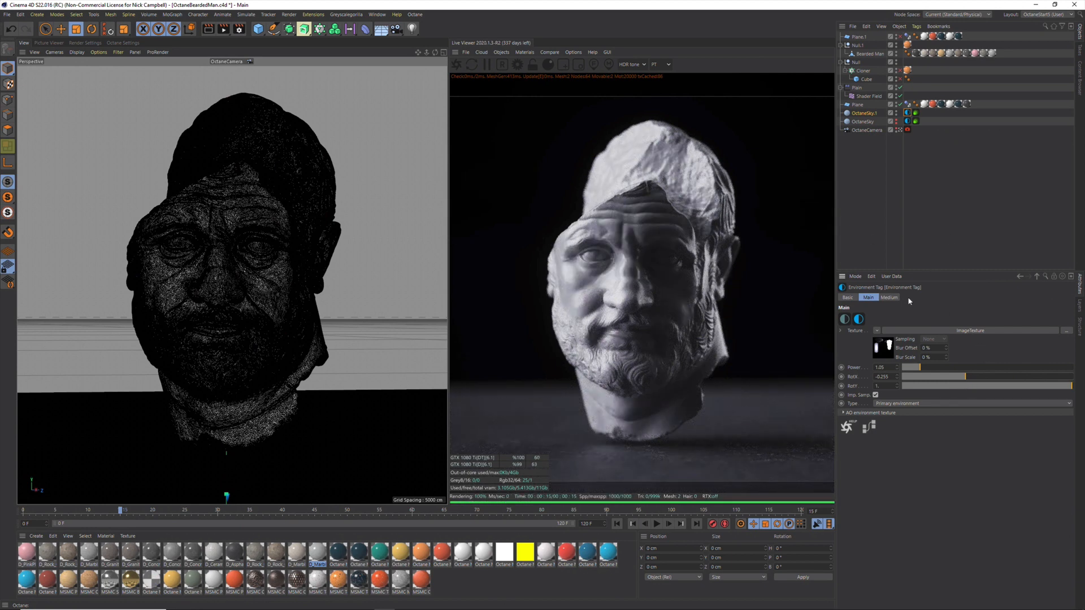
mouse_move(856, 260)
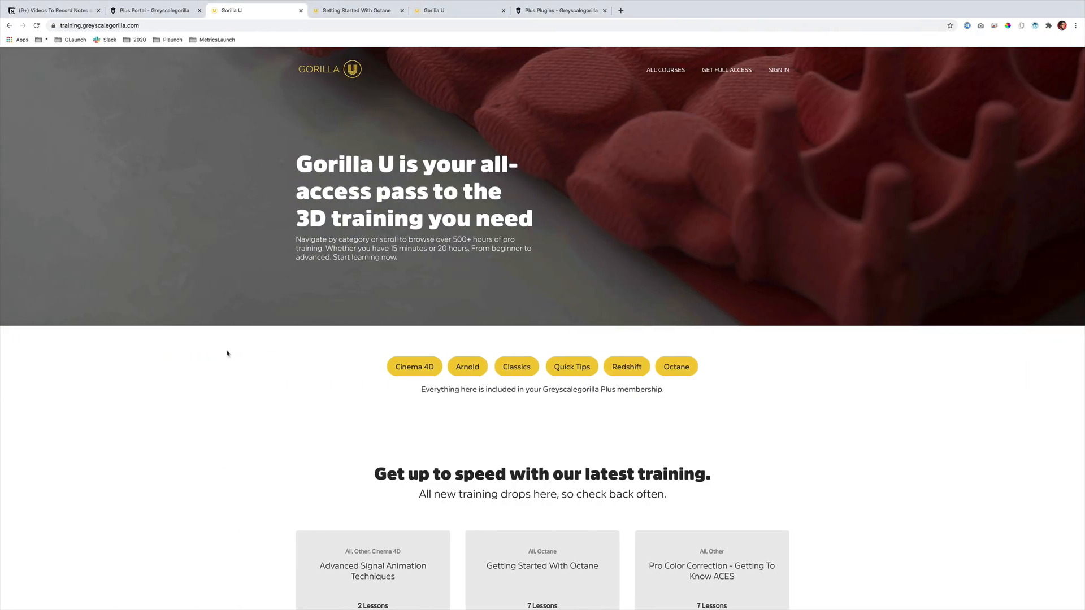
Step: Scroll through the Getting Started With Octane lessons on Gorilla U, then switch pages
scroll(down, 3)
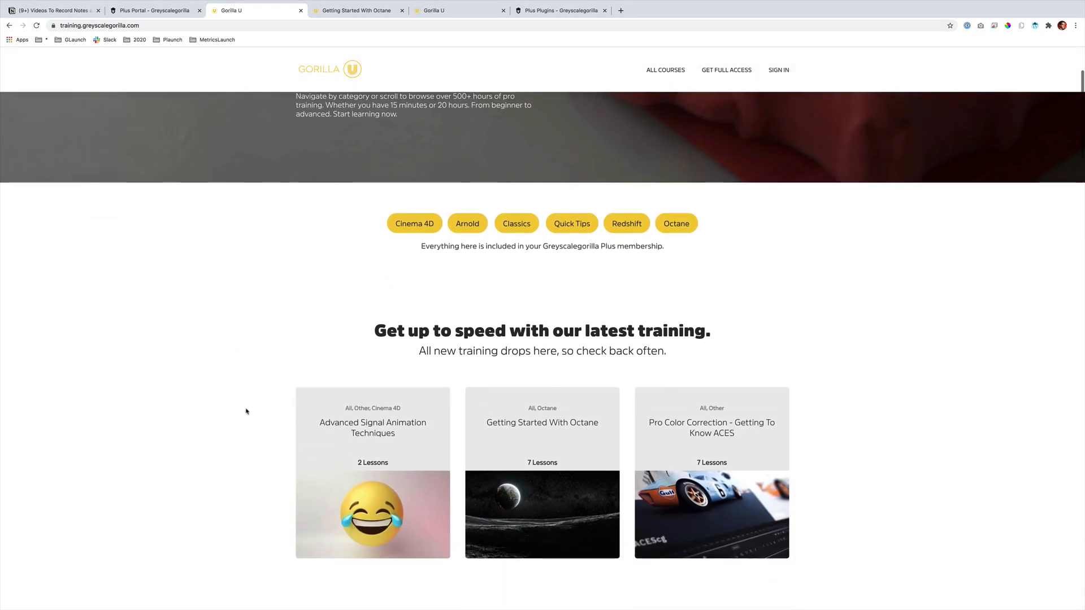
scroll(down, 3)
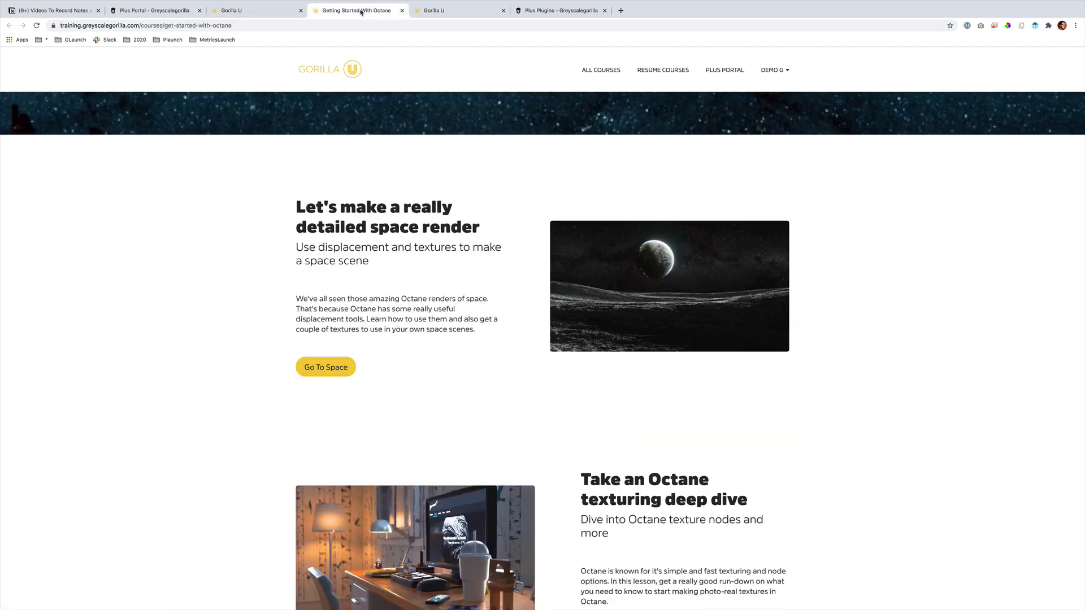
scroll(up, 3)
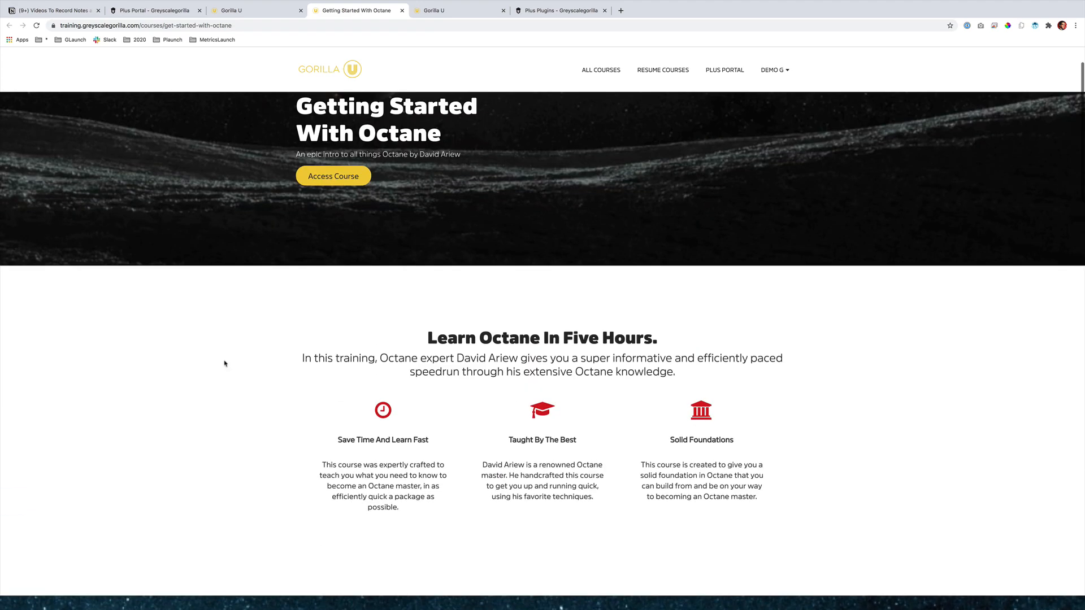
scroll(down, 3)
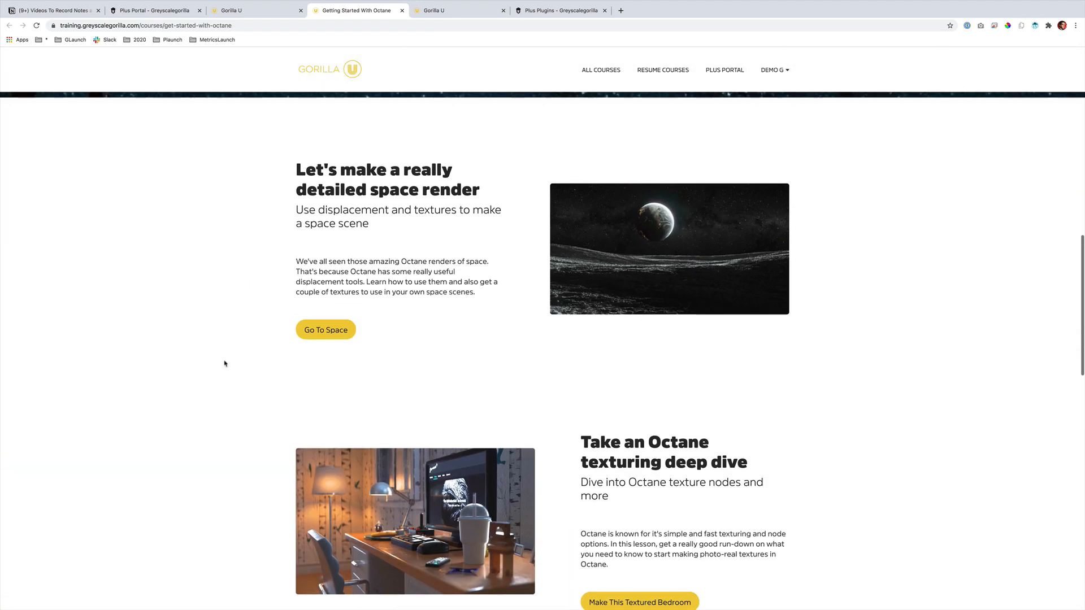
scroll(down, 3)
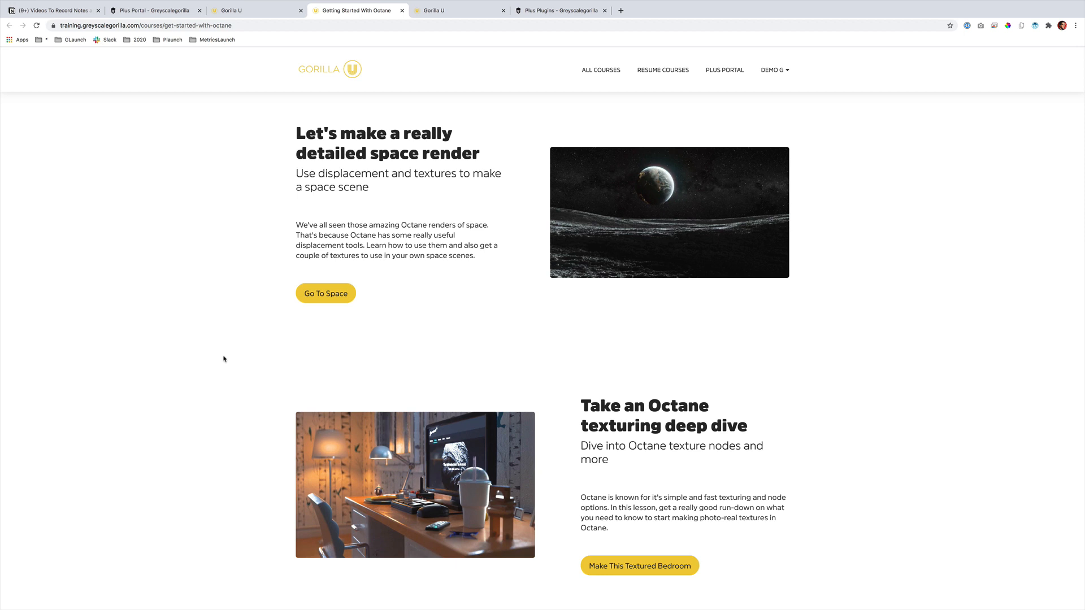
scroll(down, 3)
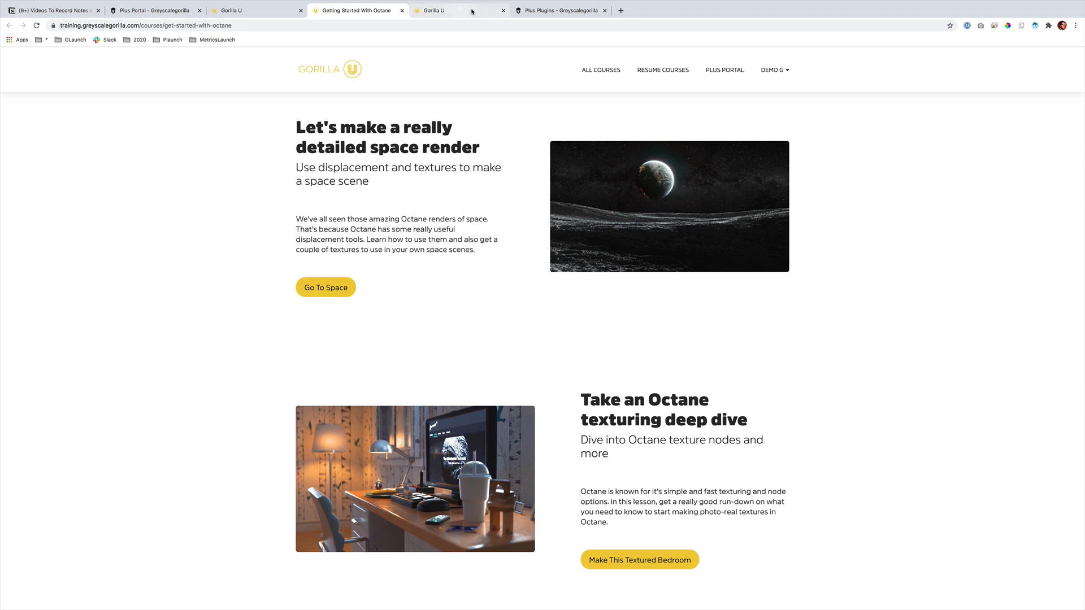
click(453, 11)
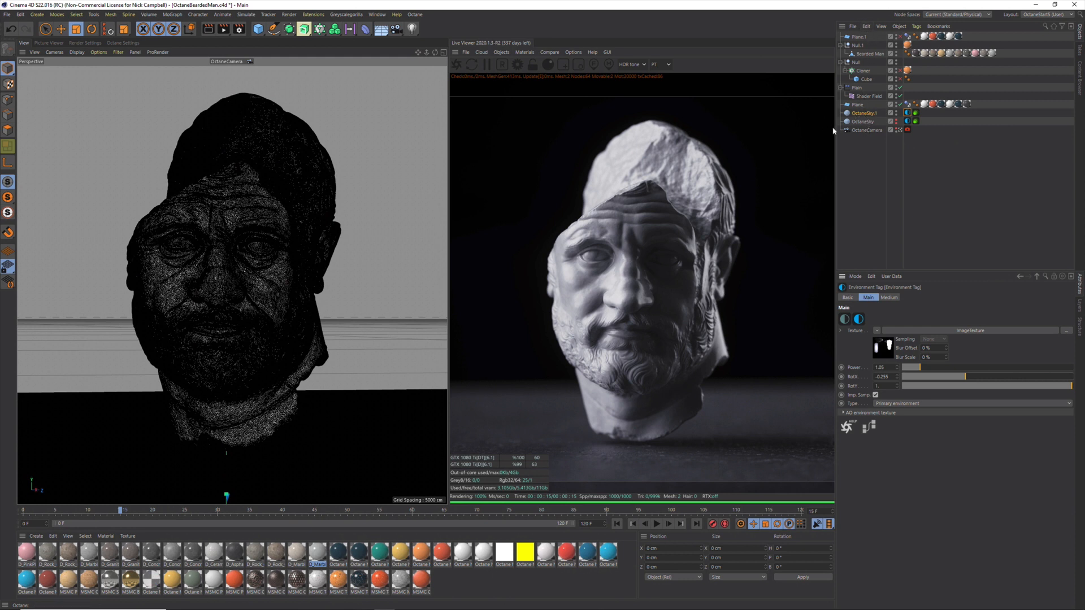
Step: Create a second Octane HDRI environment, OctaneSky.2, from the Octane menu
click(857, 113)
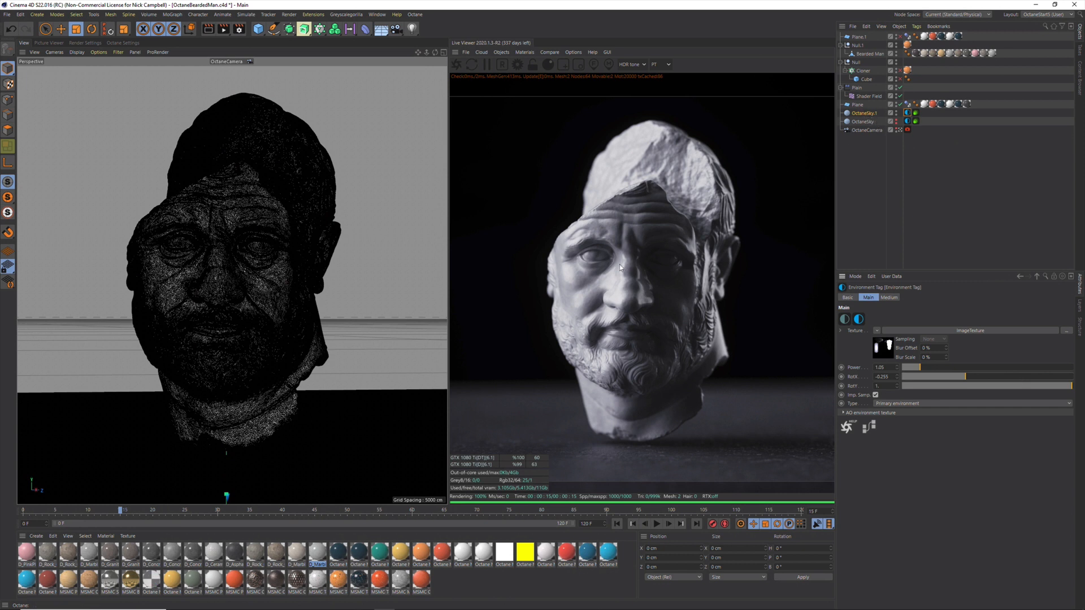
click(863, 112)
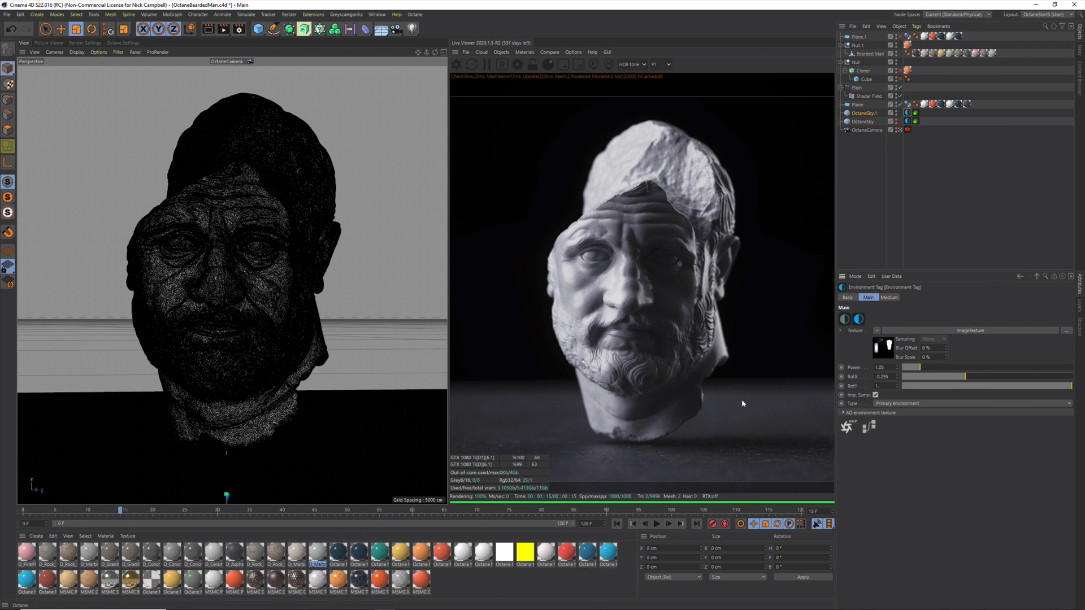
mouse_move(693, 271)
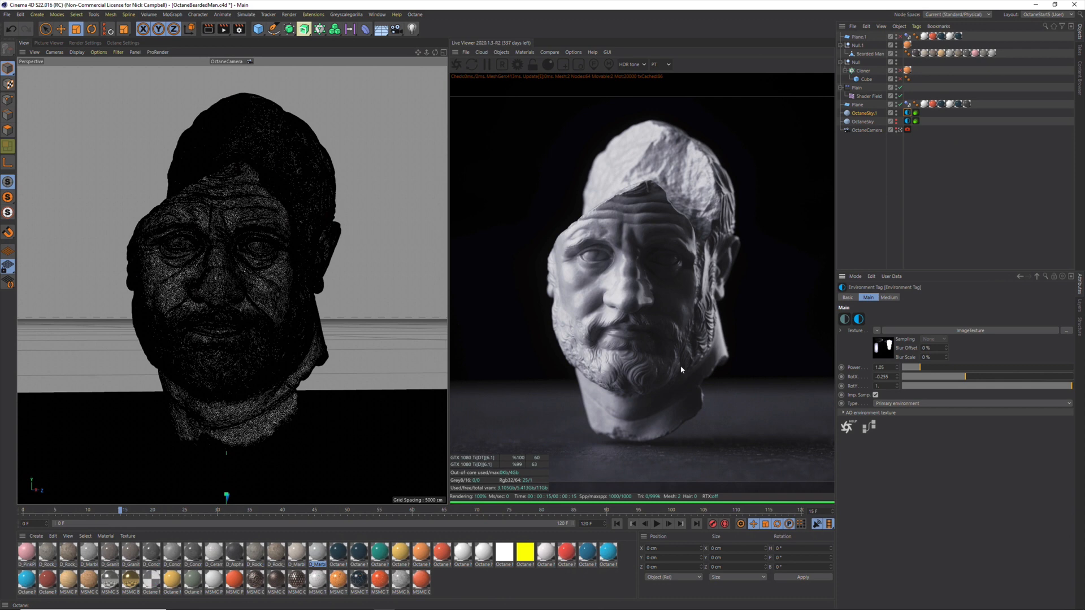
click(859, 113)
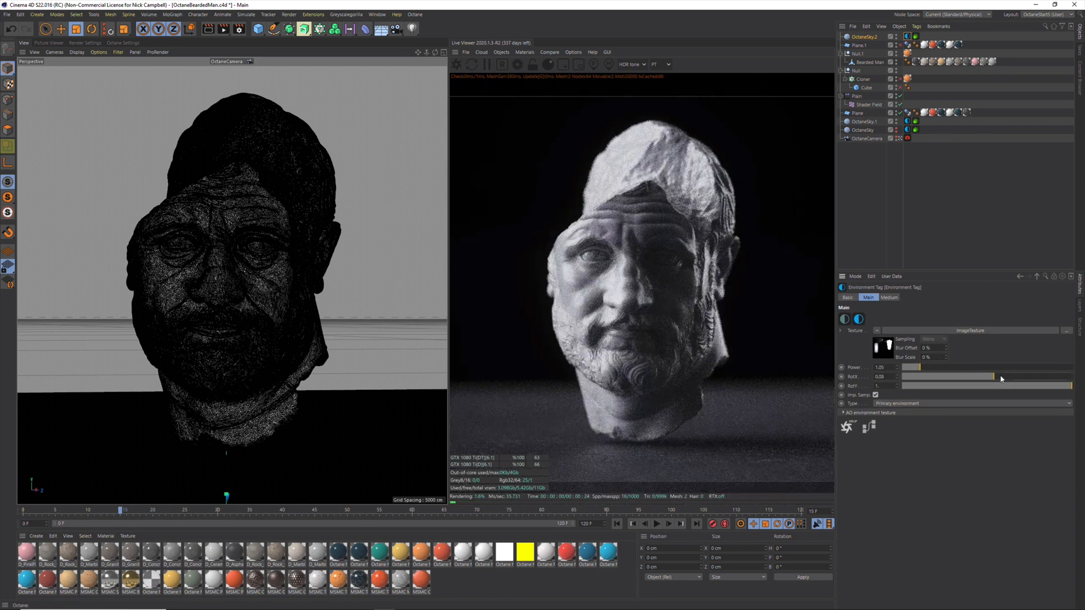
Step: Set the new sky's Rotation X to about 0.515, revealing a warm blurred room backdrop
drag(906, 377, 1052, 377)
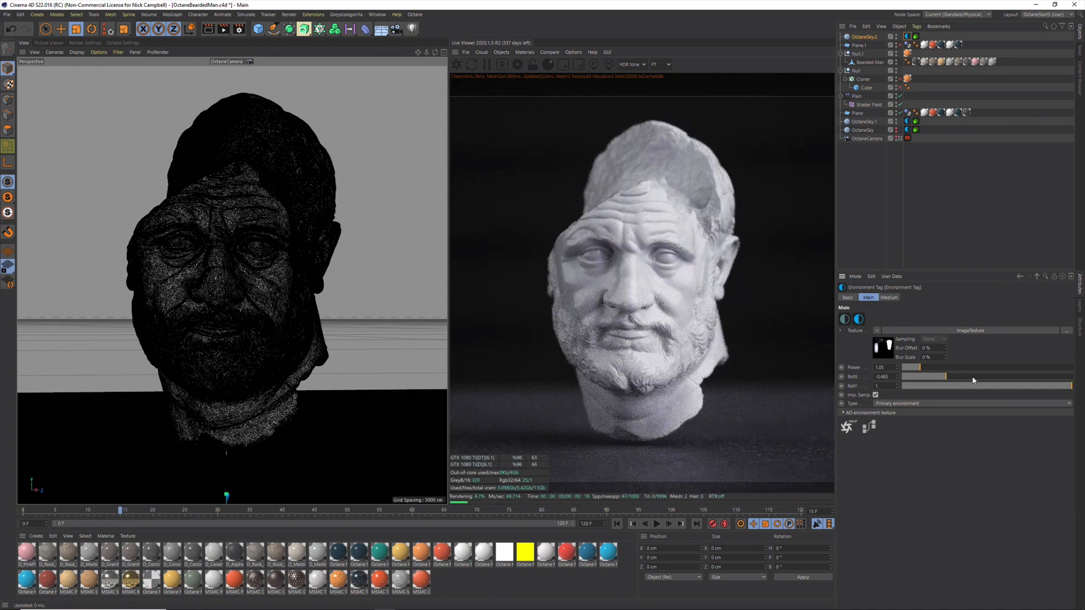
drag(969, 376, 981, 377)
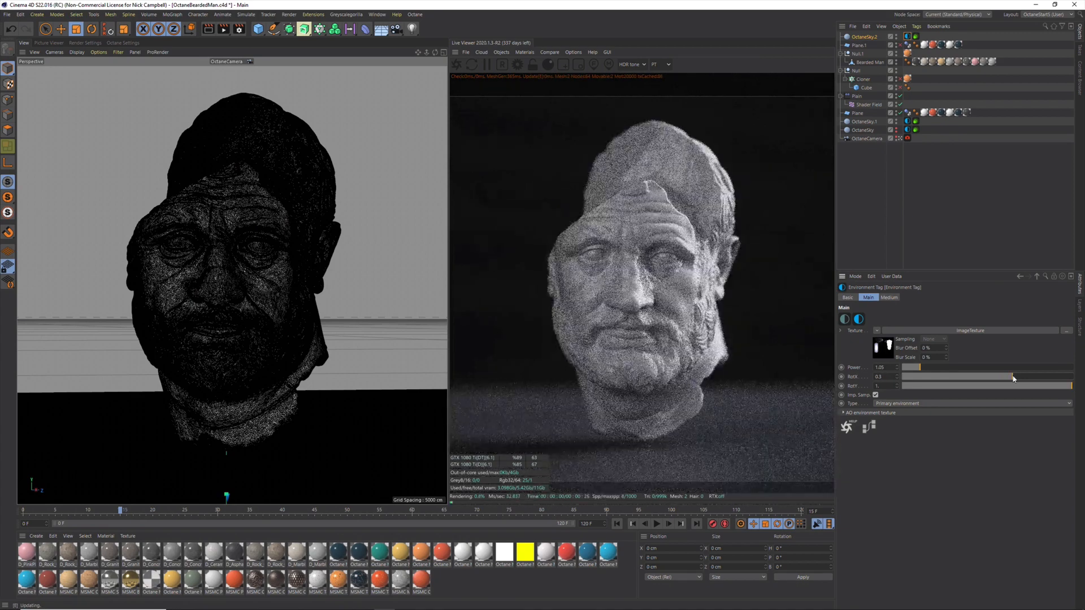
drag(1013, 377, 1030, 376)
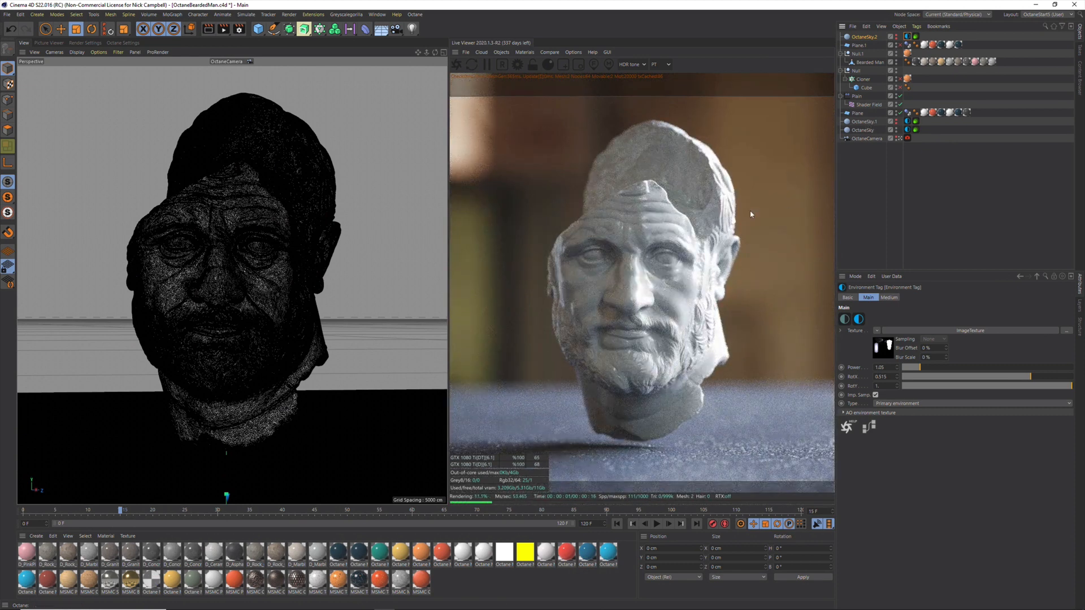
mouse_move(475, 274)
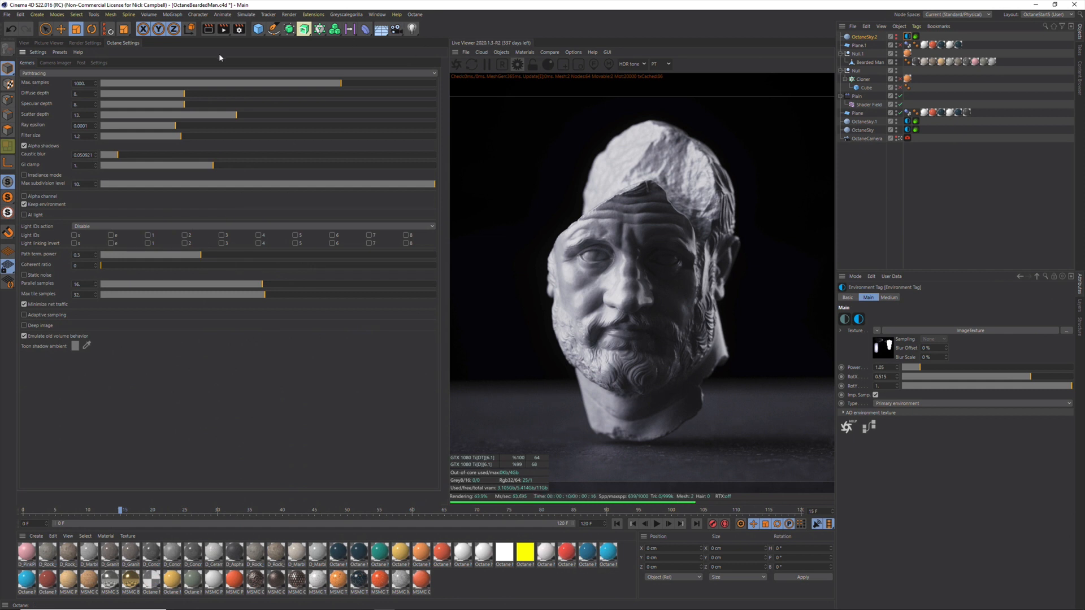
mouse_move(189, 52)
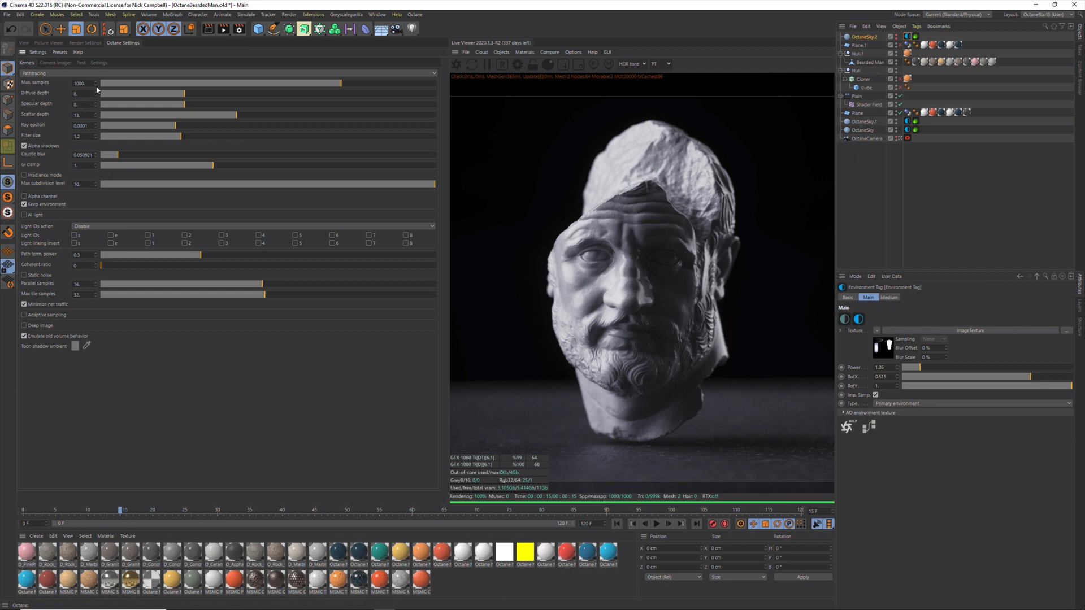
mouse_move(133, 76)
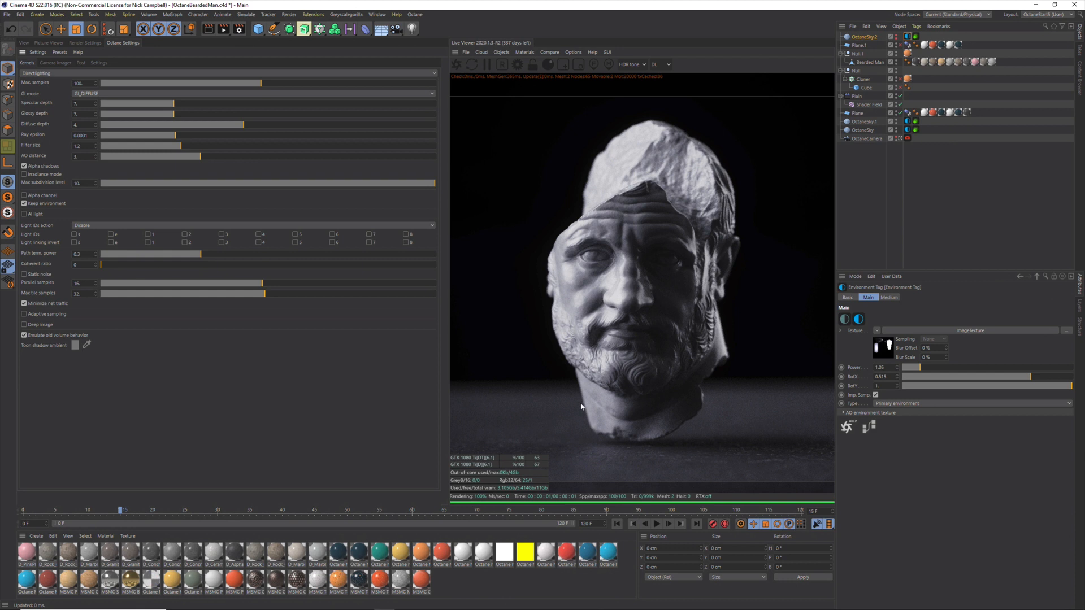
mouse_move(719, 396)
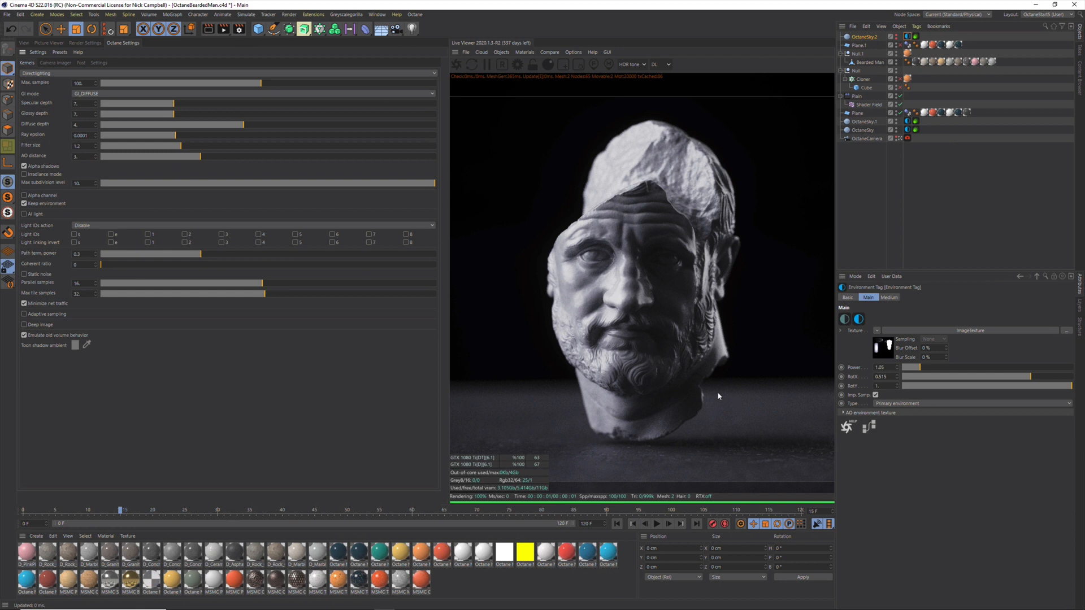
mouse_move(711, 278)
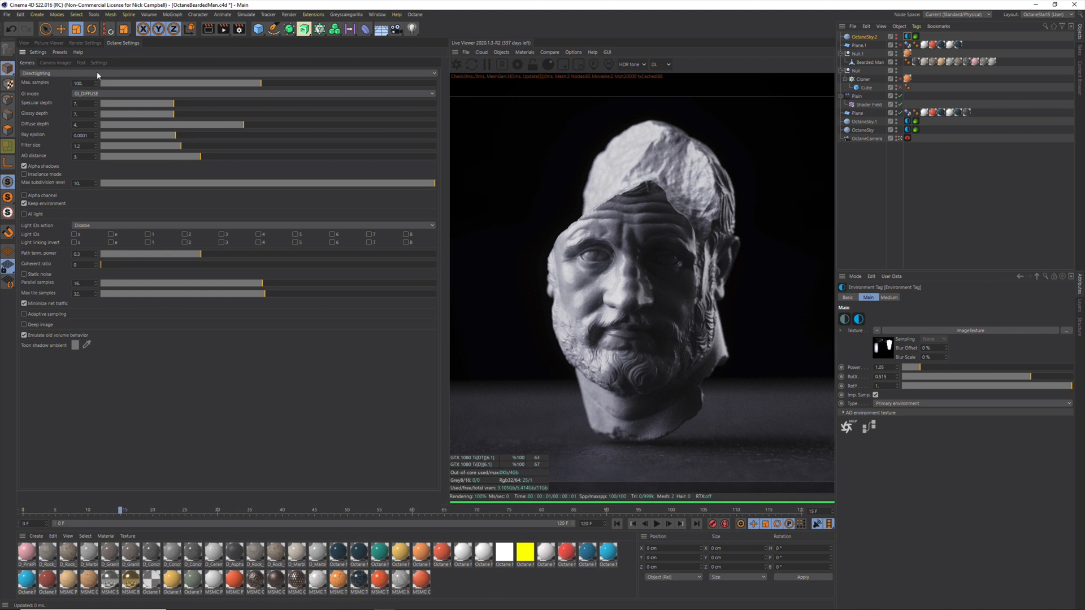
mouse_move(105, 74)
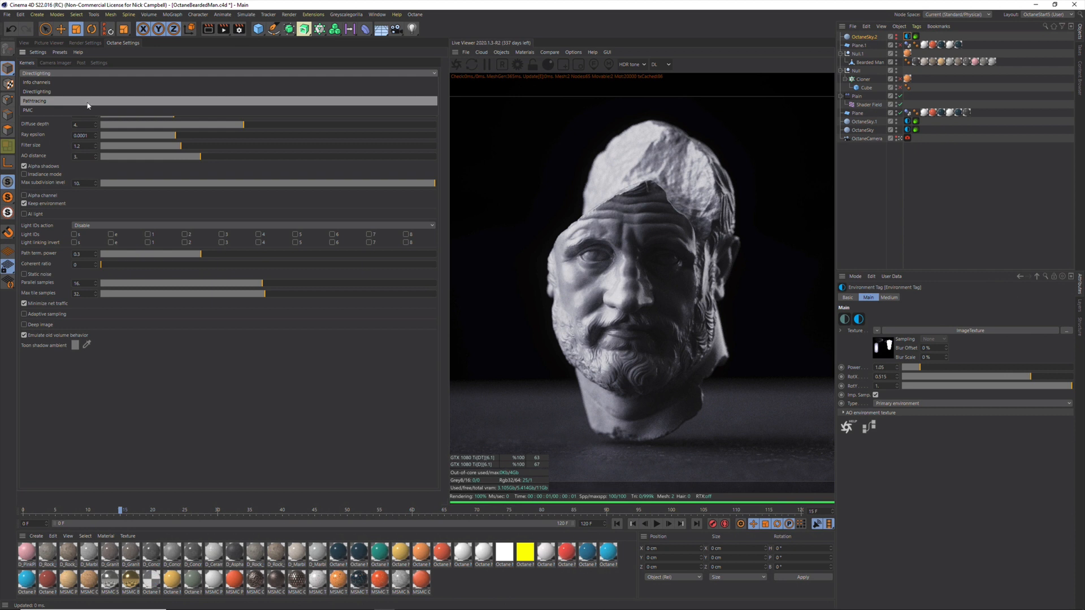
mouse_move(88, 105)
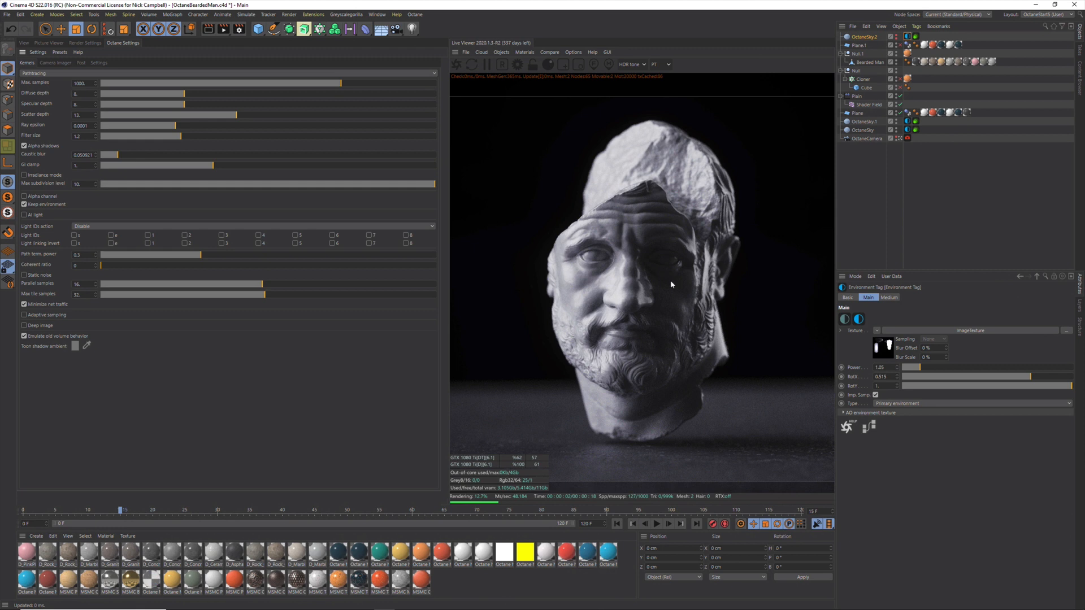
mouse_move(664, 257)
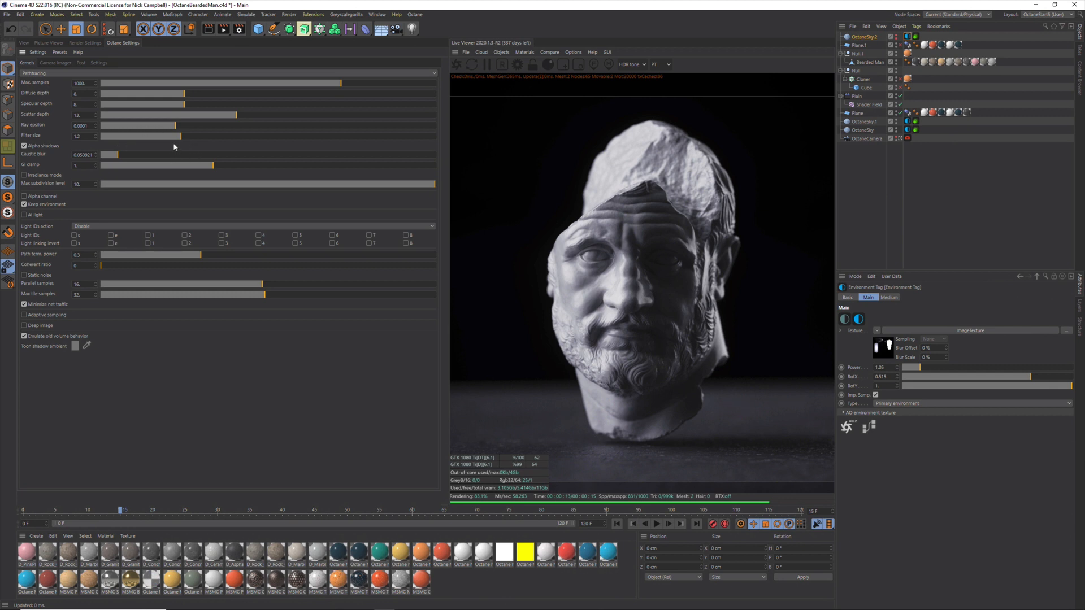
mouse_move(193, 180)
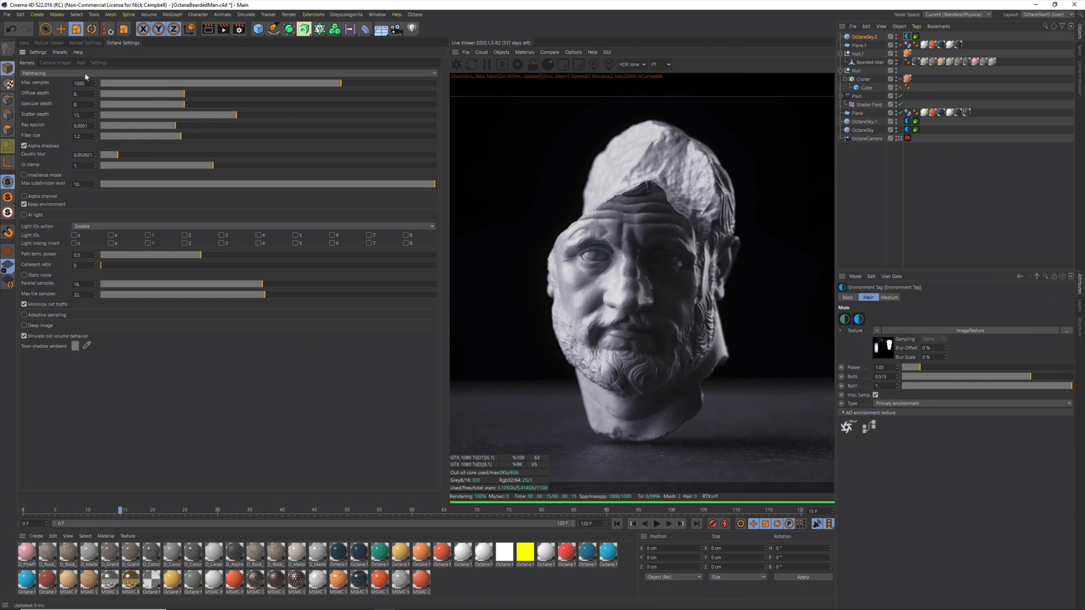
Step: Switch the Octane Settings kernel back to Pathtracing
click(51, 73)
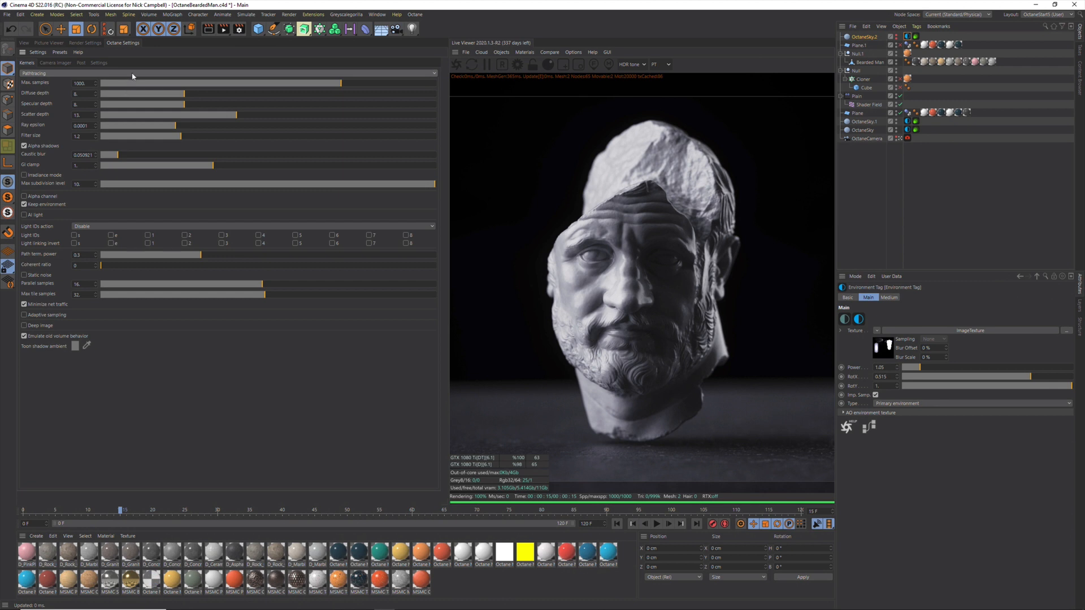
click(49, 73)
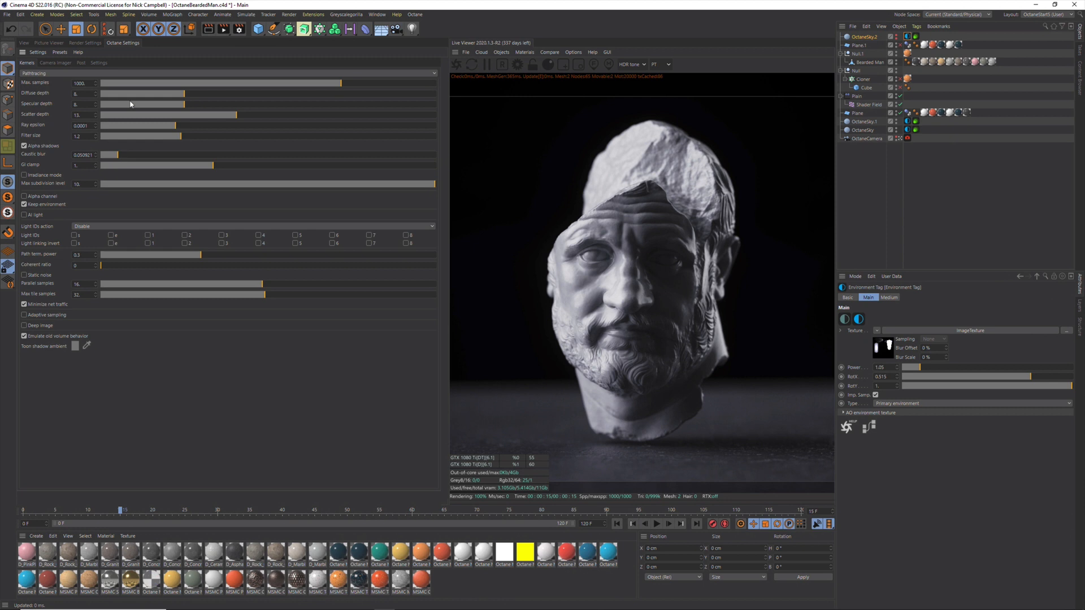
mouse_move(250, 279)
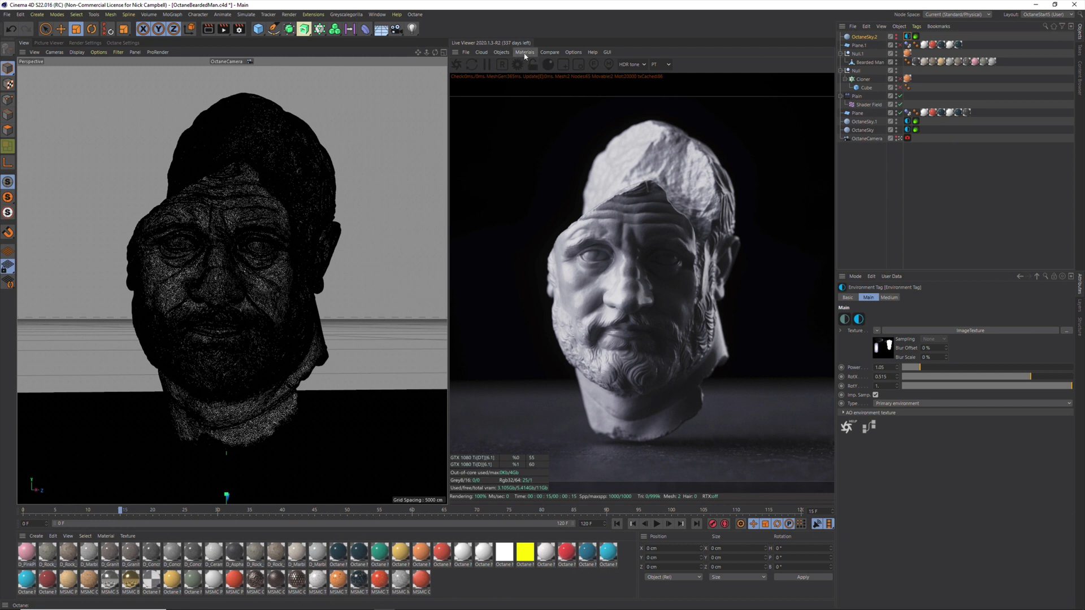
Step: Open the Octane LiveDB and download the D_Asphalt_01 and D_Brick_09 materials
click(526, 52)
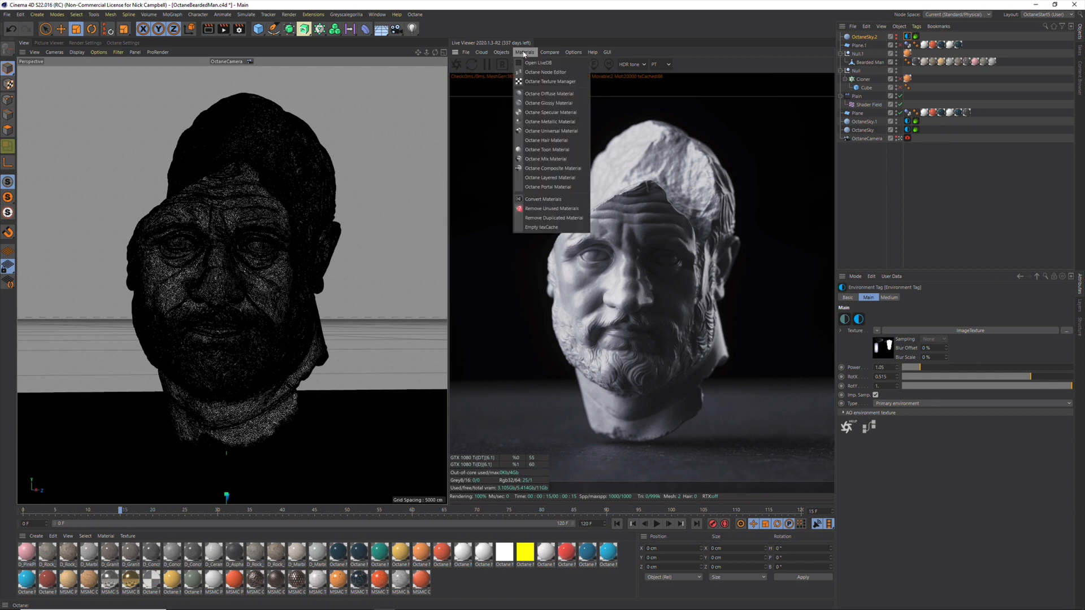
mouse_move(538, 62)
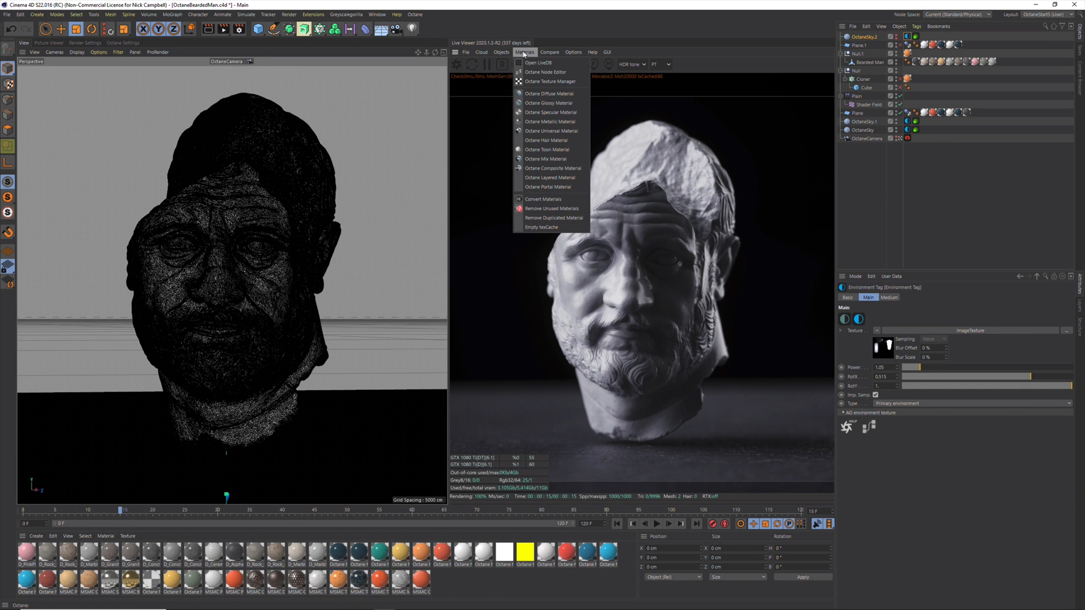
mouse_move(541, 62)
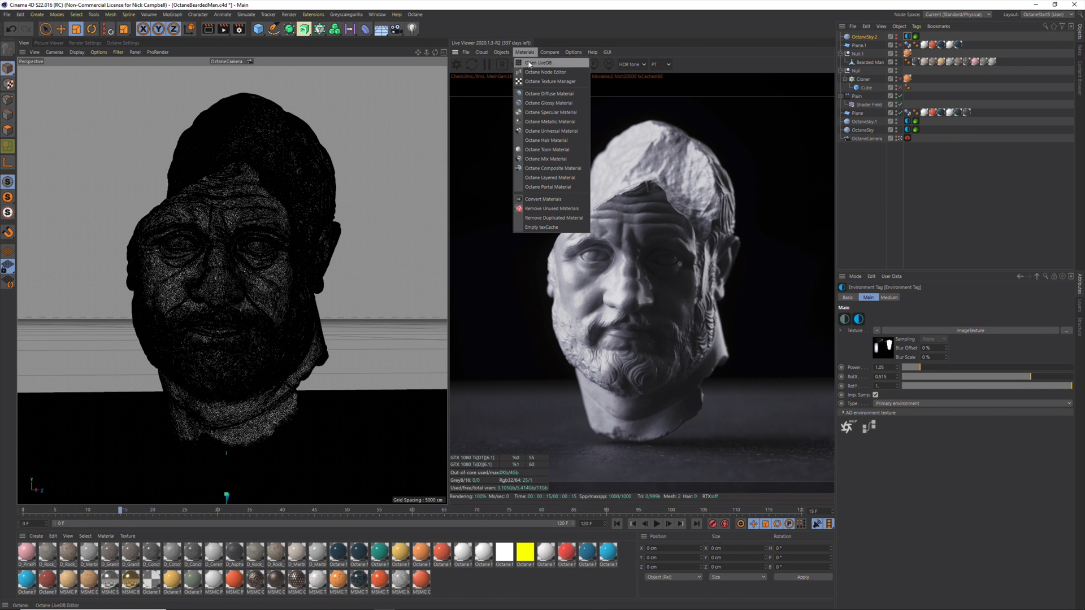
click(526, 51)
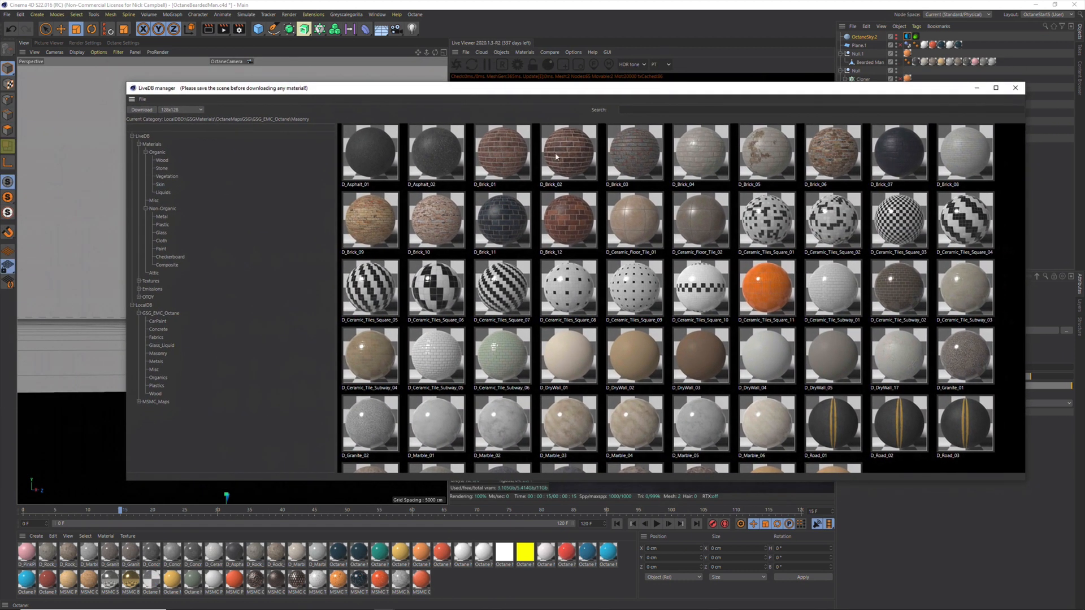
mouse_move(341, 346)
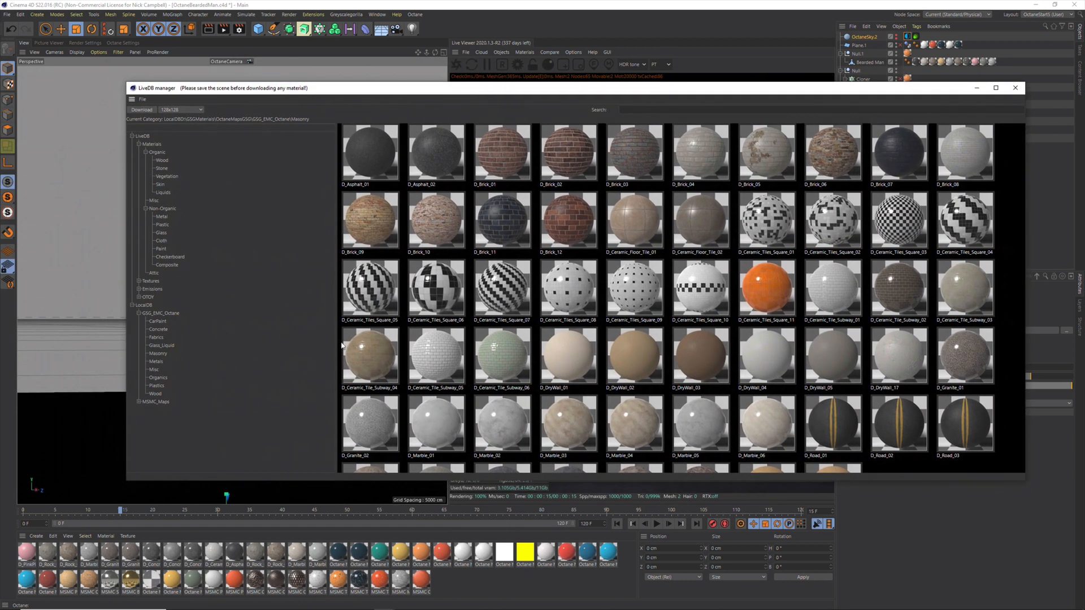
mouse_move(511, 162)
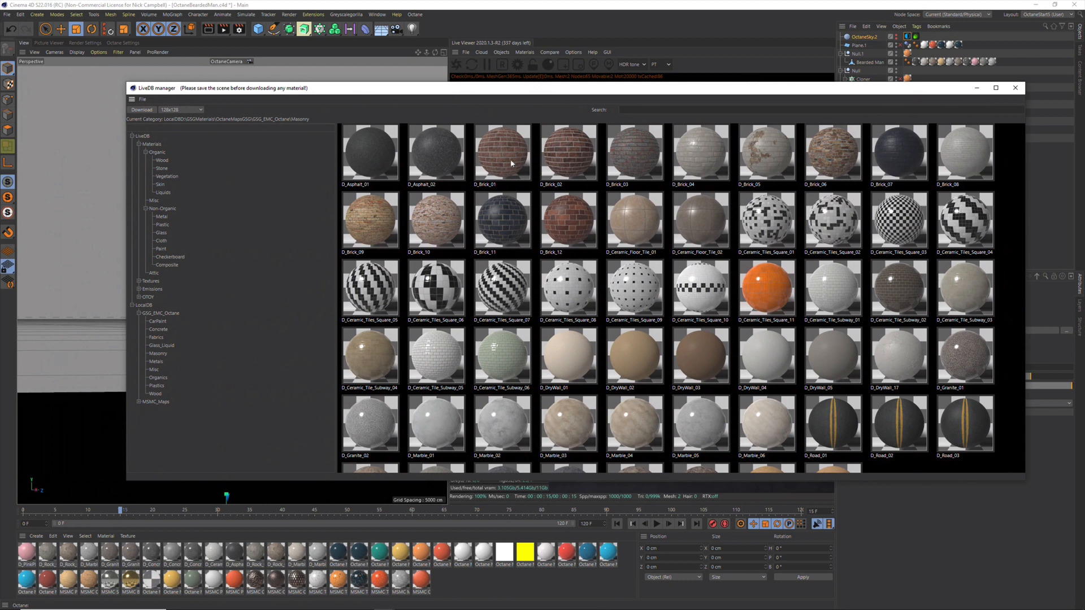
mouse_move(730, 189)
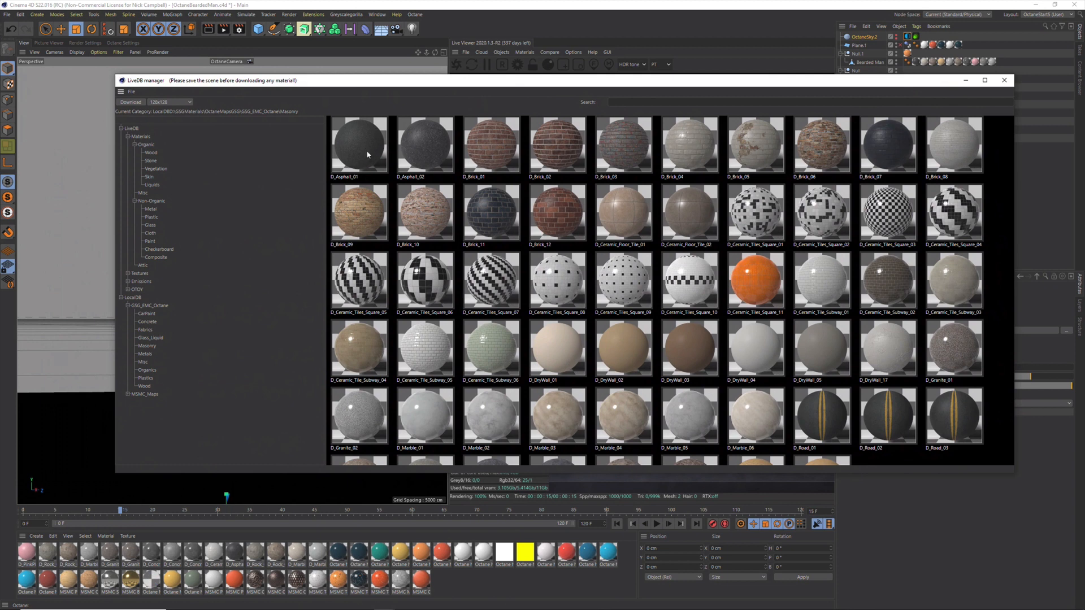
click(359, 146)
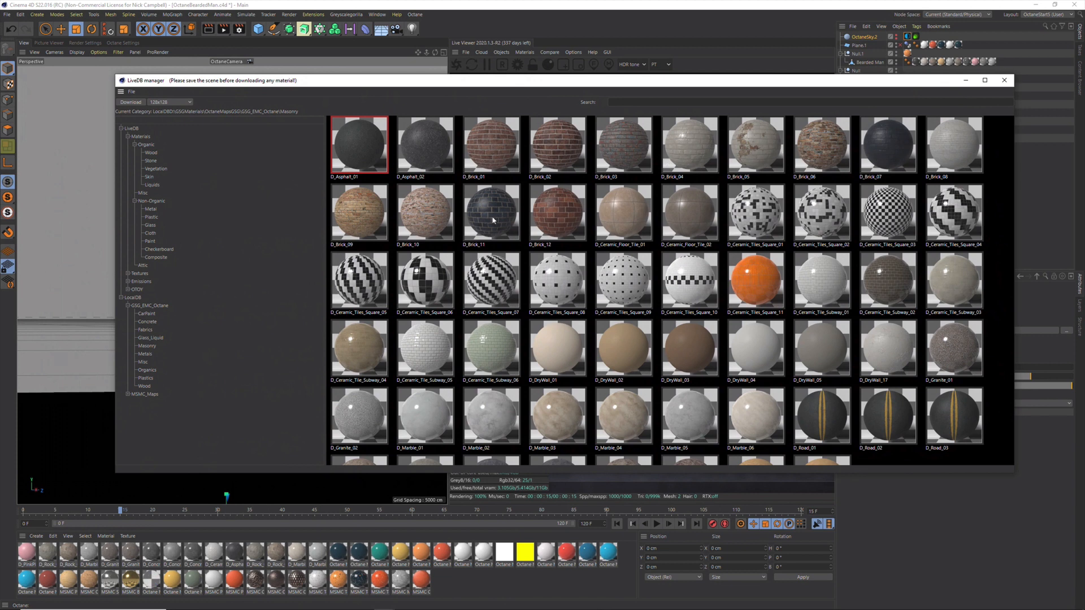
mouse_move(369, 217)
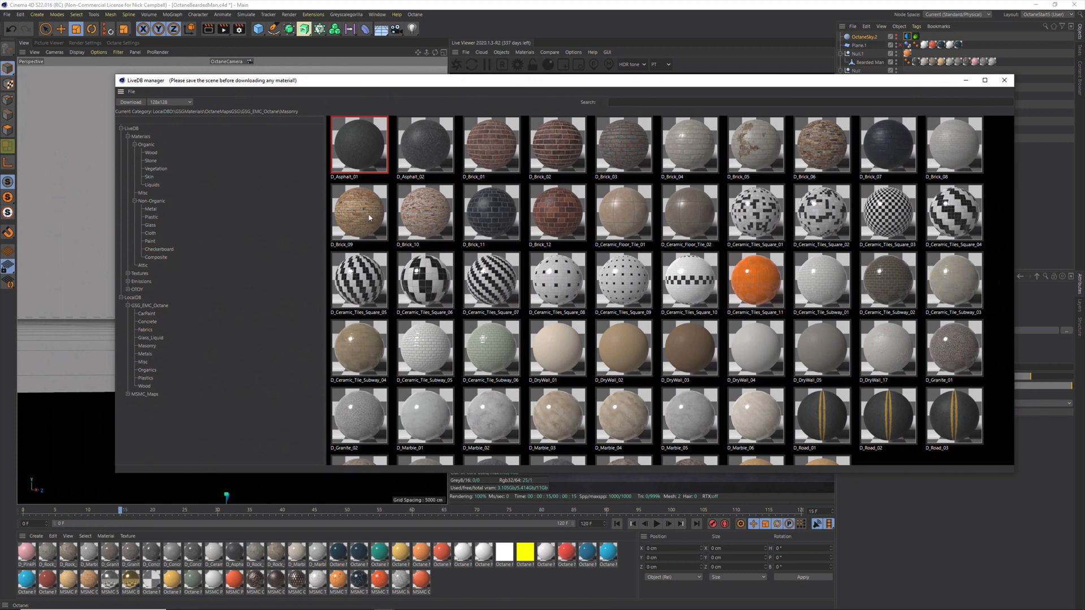
click(359, 212)
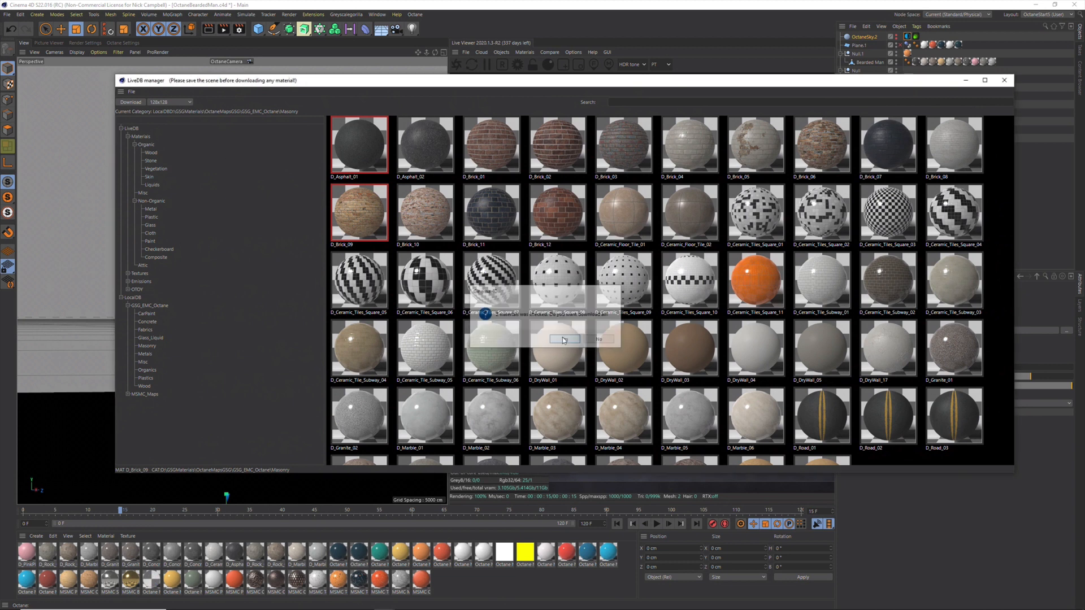
click(564, 339)
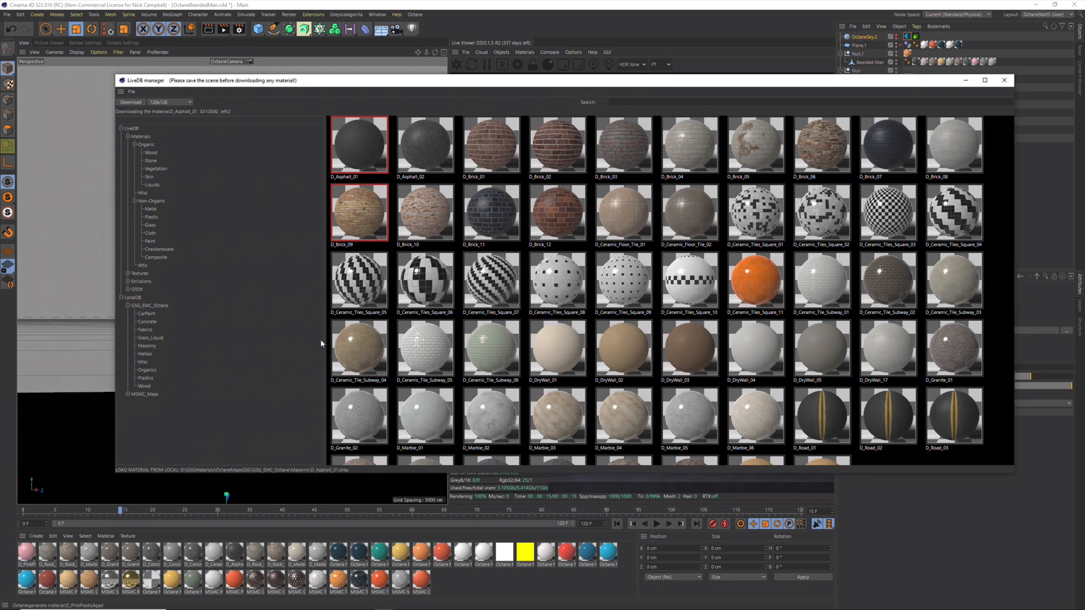
mouse_move(381, 210)
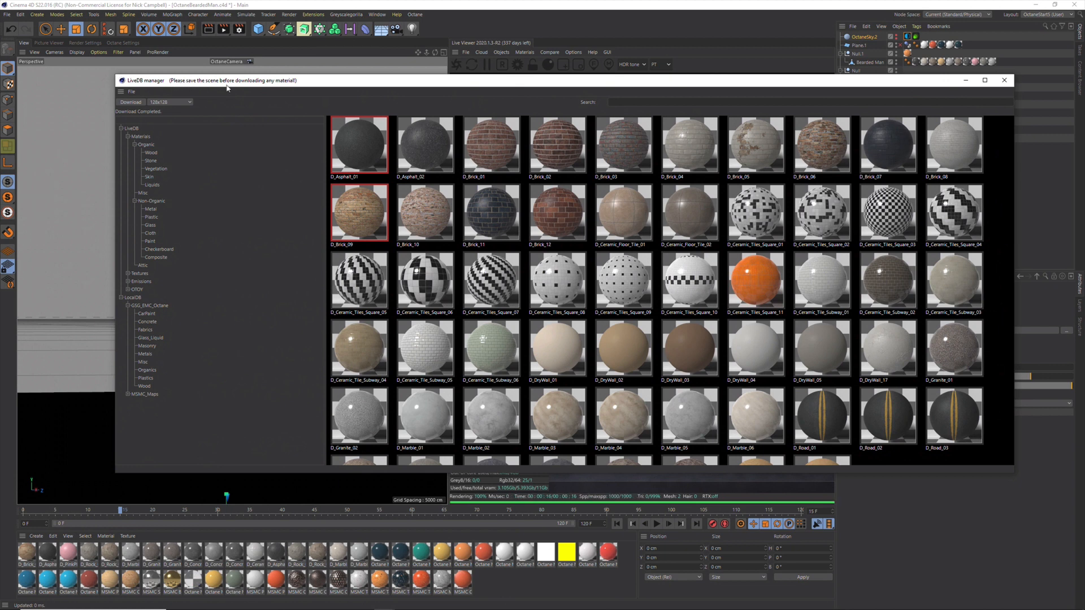
mouse_move(295, 86)
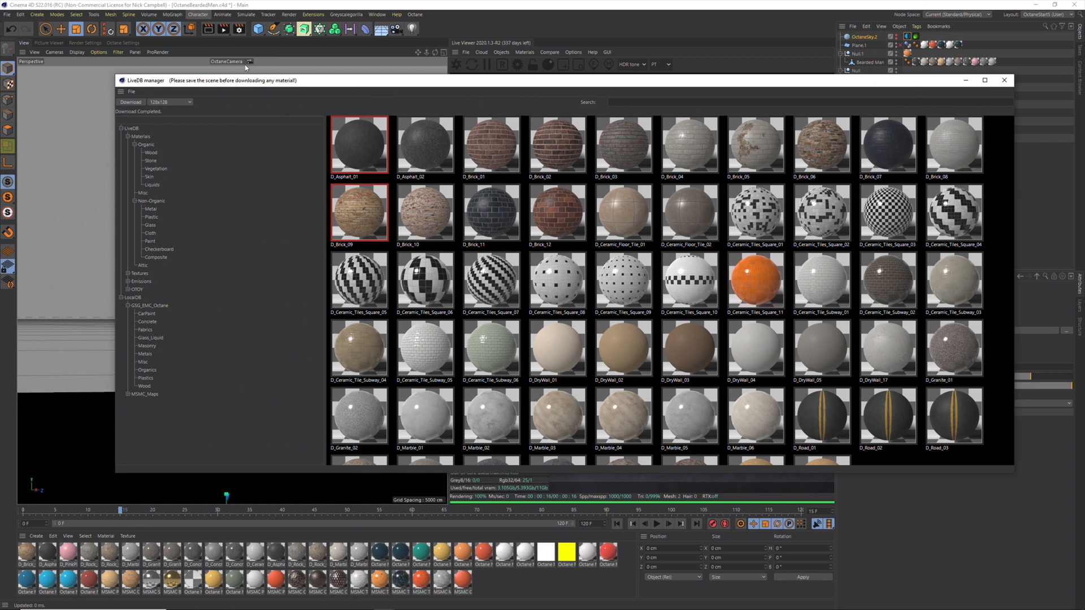
mouse_move(314, 478)
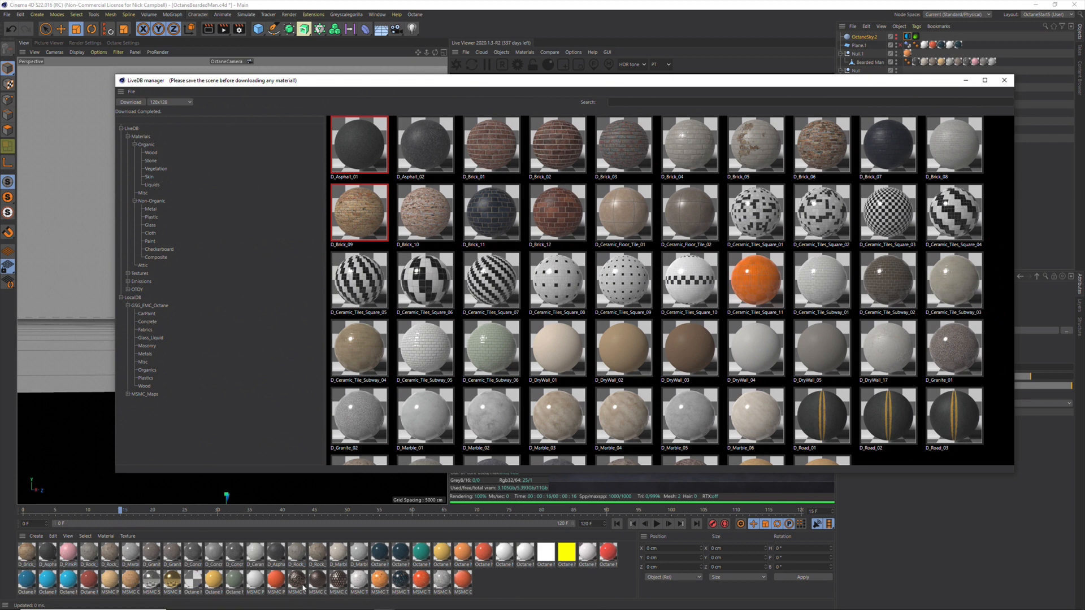
mouse_move(529, 537)
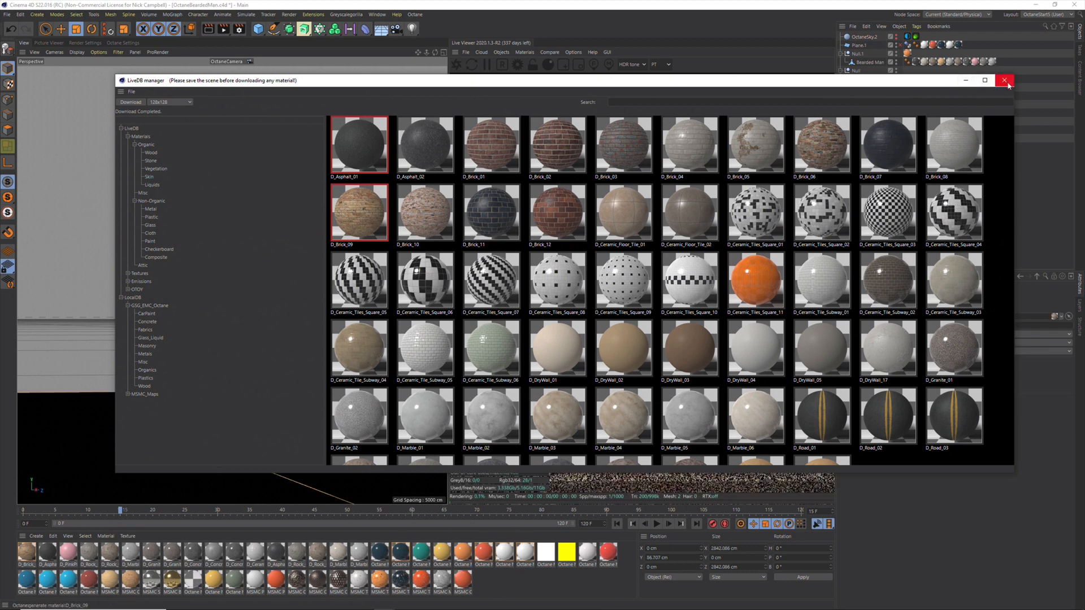
Step: Close the LiveDB manager once D_Brick_09 is on the floor plane
click(1005, 80)
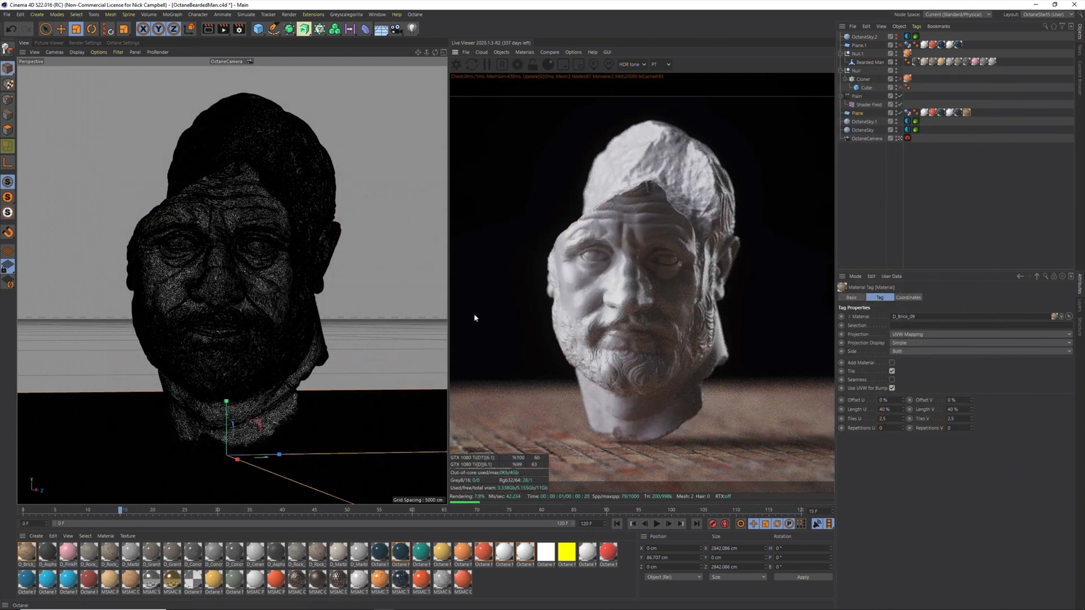
mouse_move(629, 474)
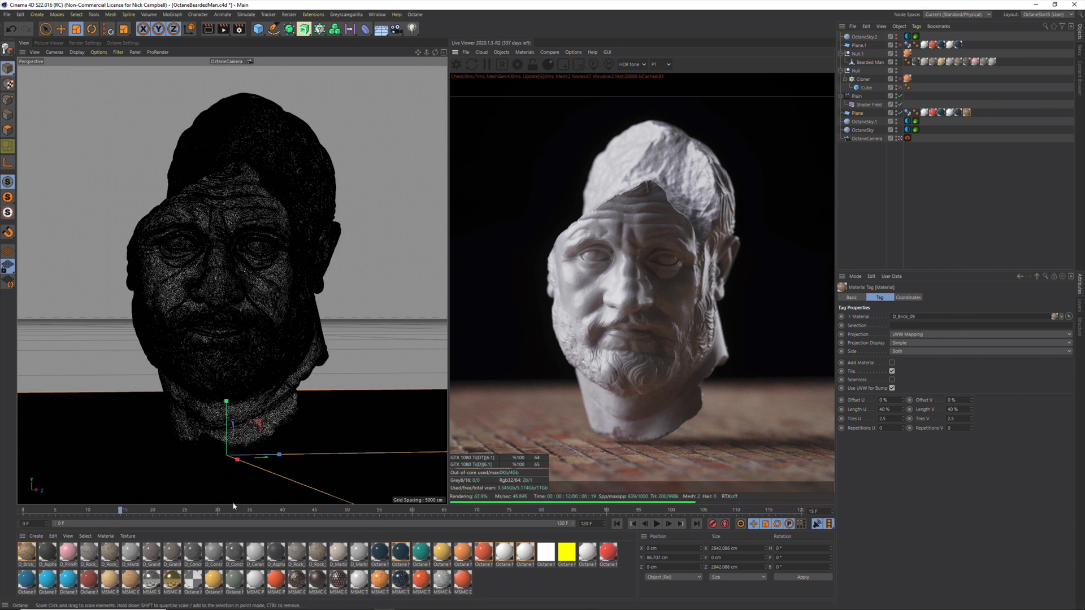
mouse_move(229, 433)
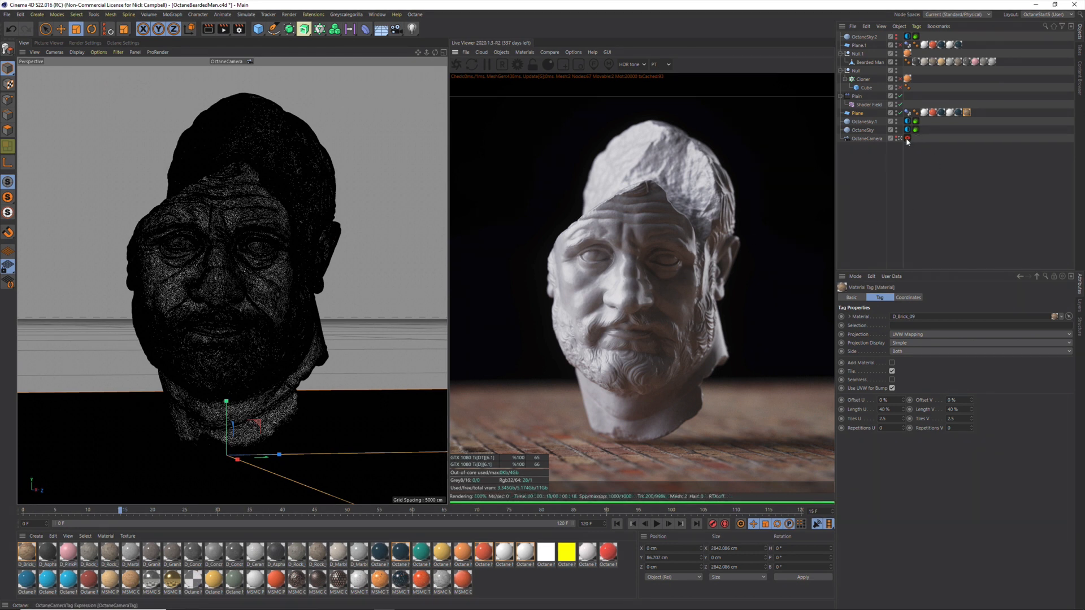
click(908, 139)
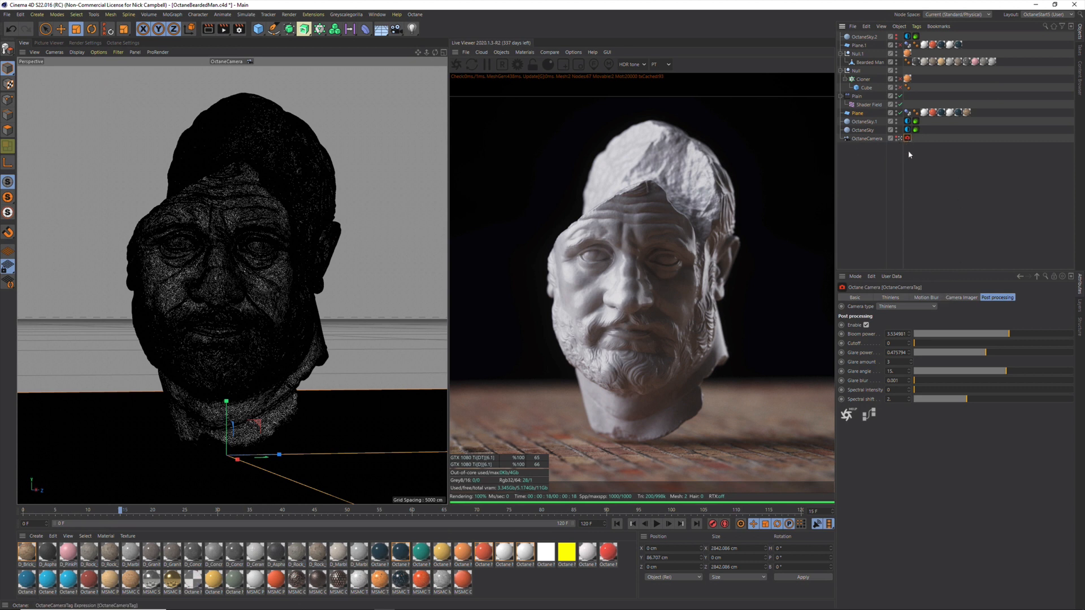
Step: Review the camera tag's Thinlens and Depth of field settings, then show Camera Imager
click(890, 297)
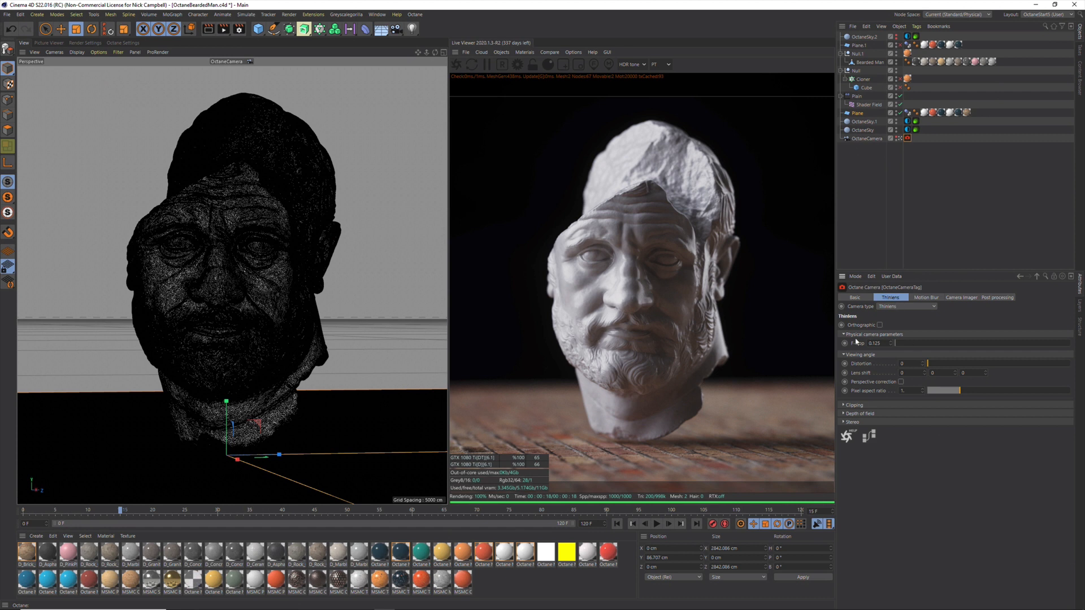
click(843, 413)
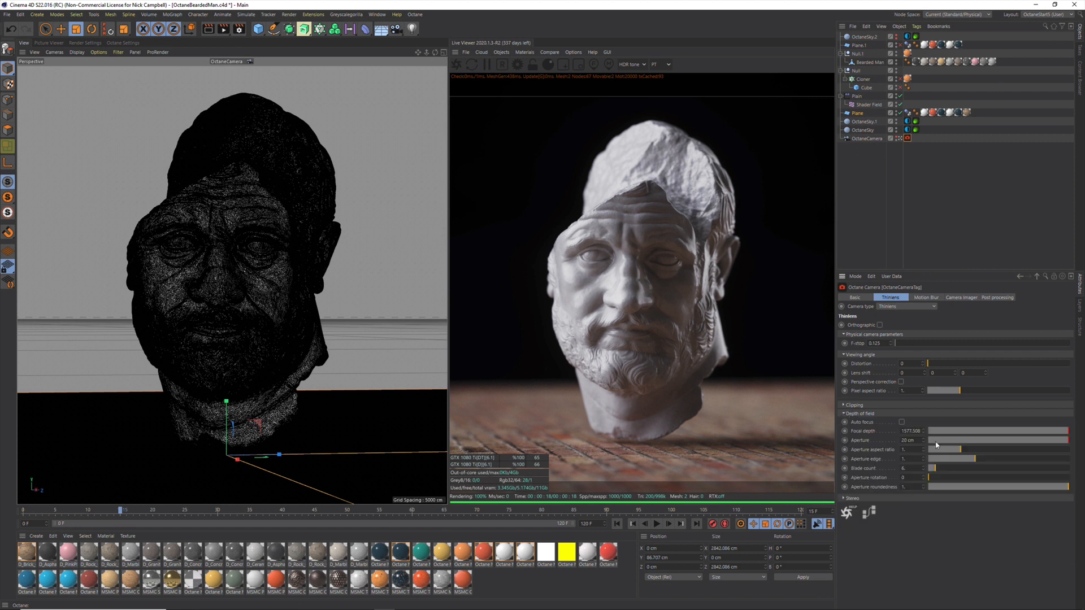
mouse_move(941, 254)
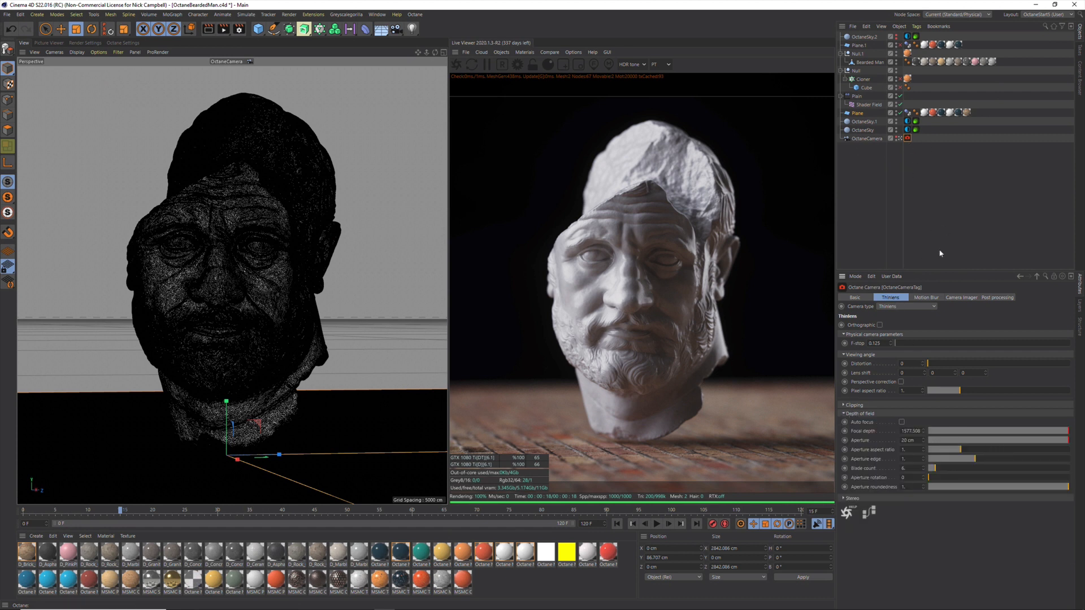
click(961, 297)
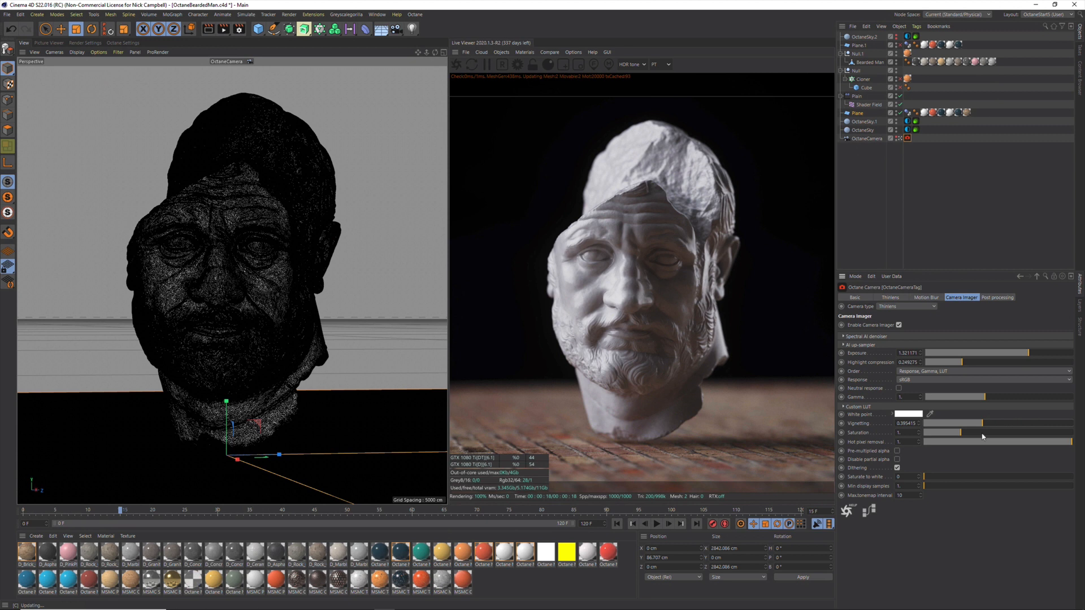
Step: Expand Custom LUT to view presets and the LUT file path, then show Post processing
click(844, 406)
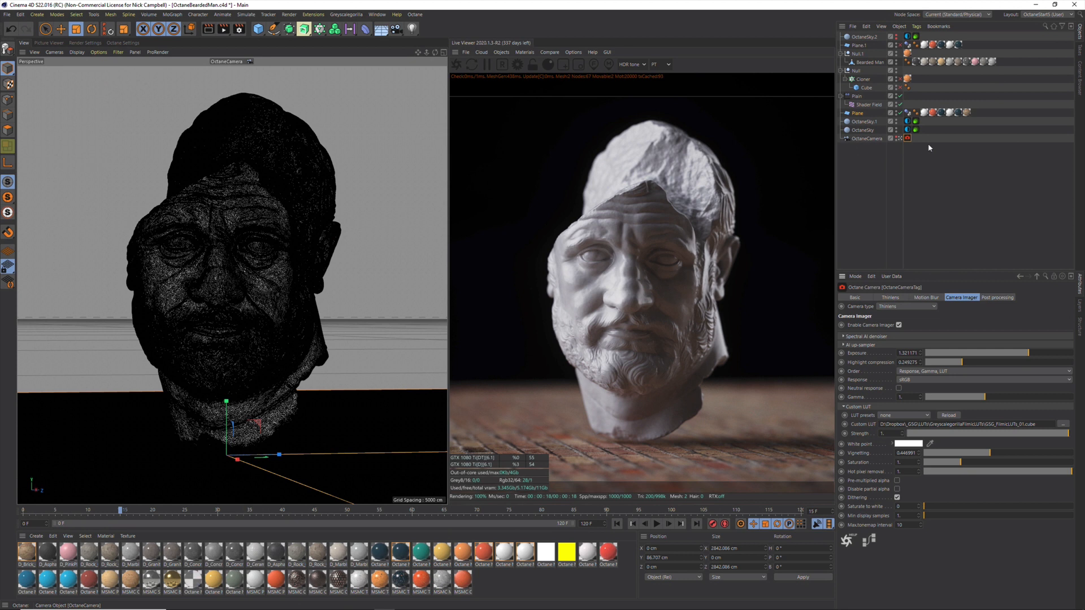
mouse_move(956, 240)
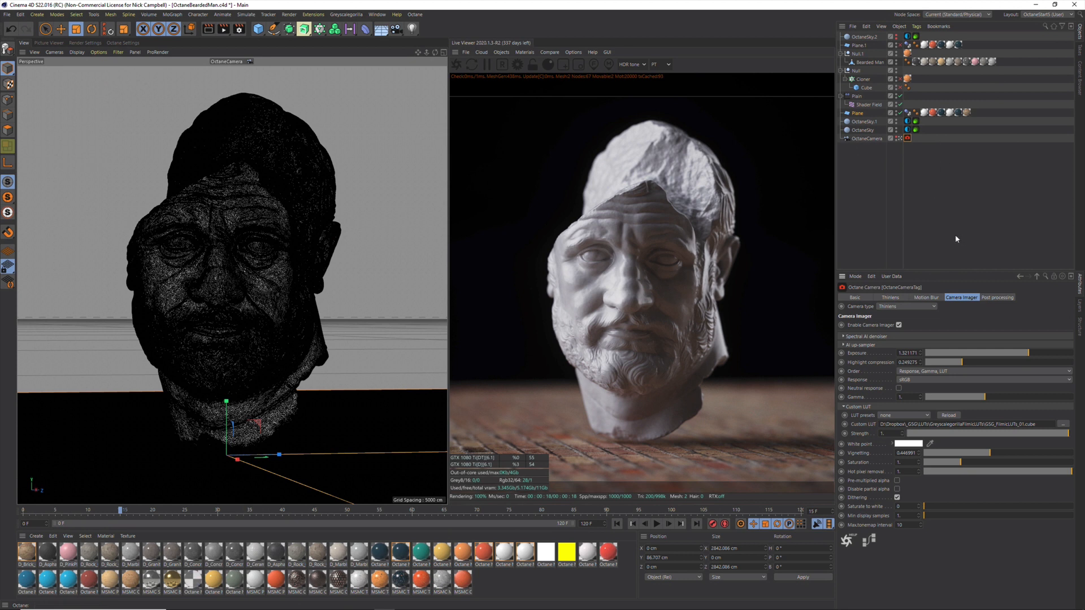
mouse_move(798, 91)
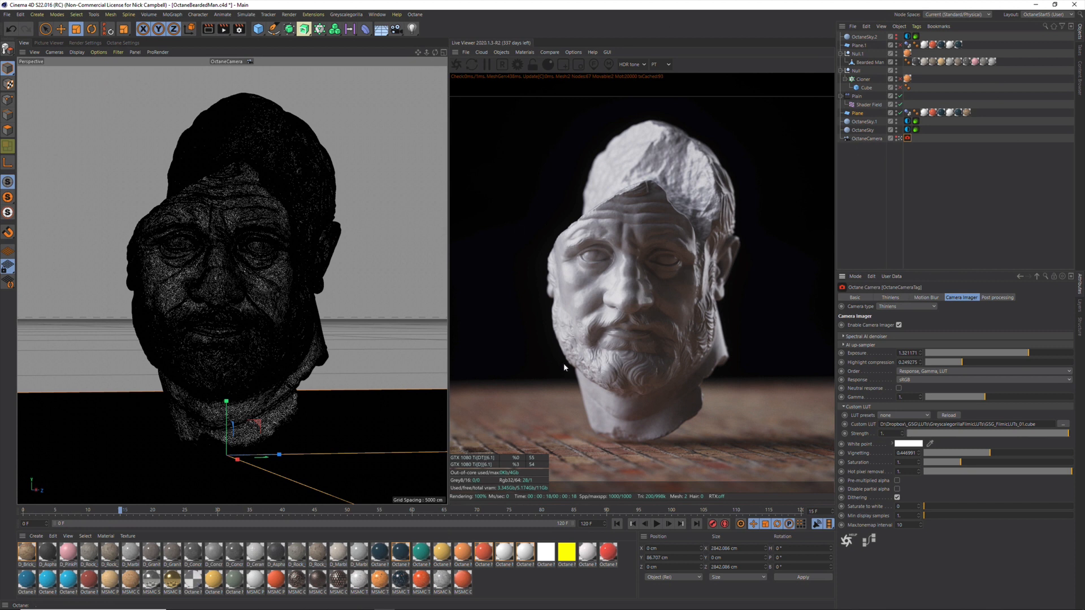
mouse_move(998, 367)
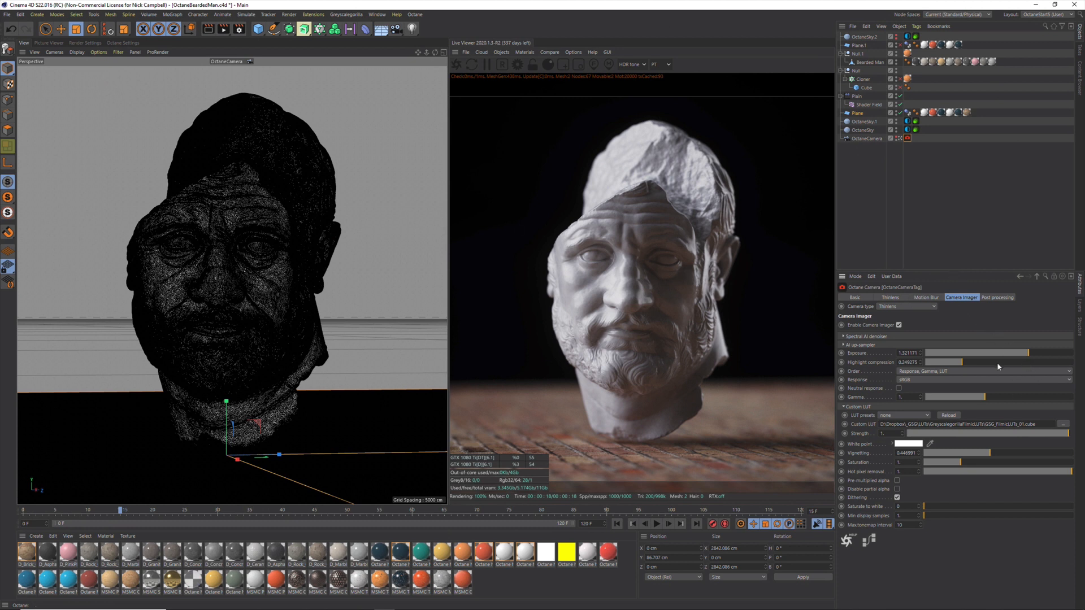
mouse_move(958, 369)
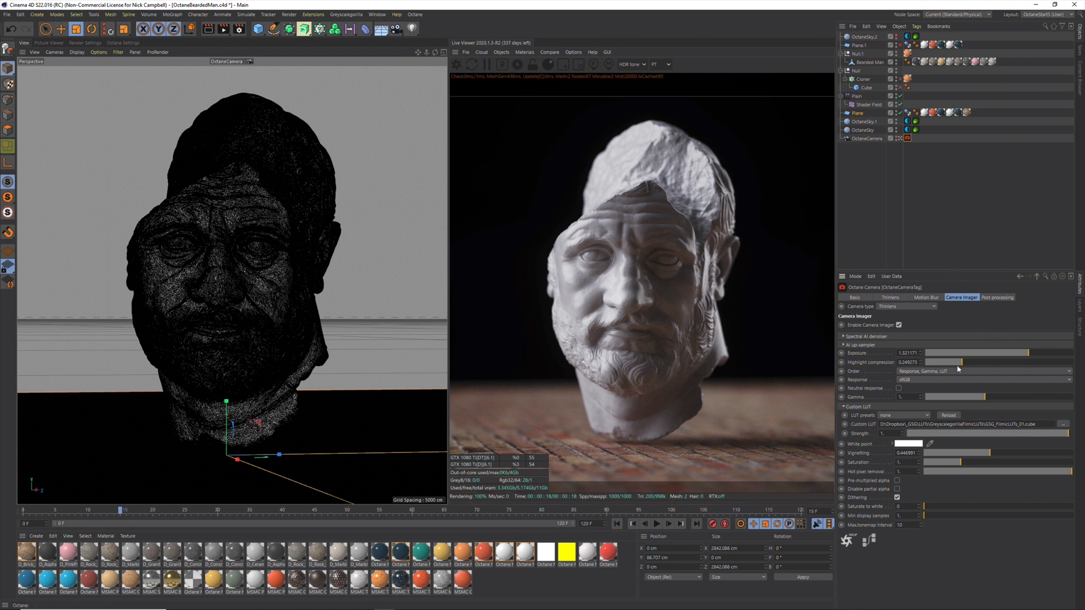
mouse_move(968, 350)
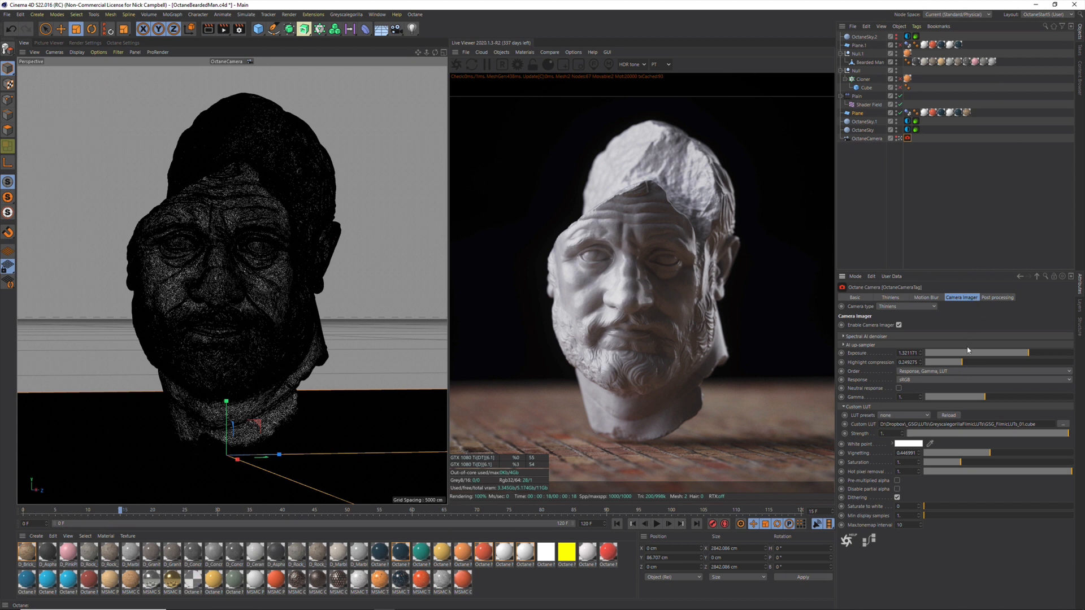
mouse_move(969, 361)
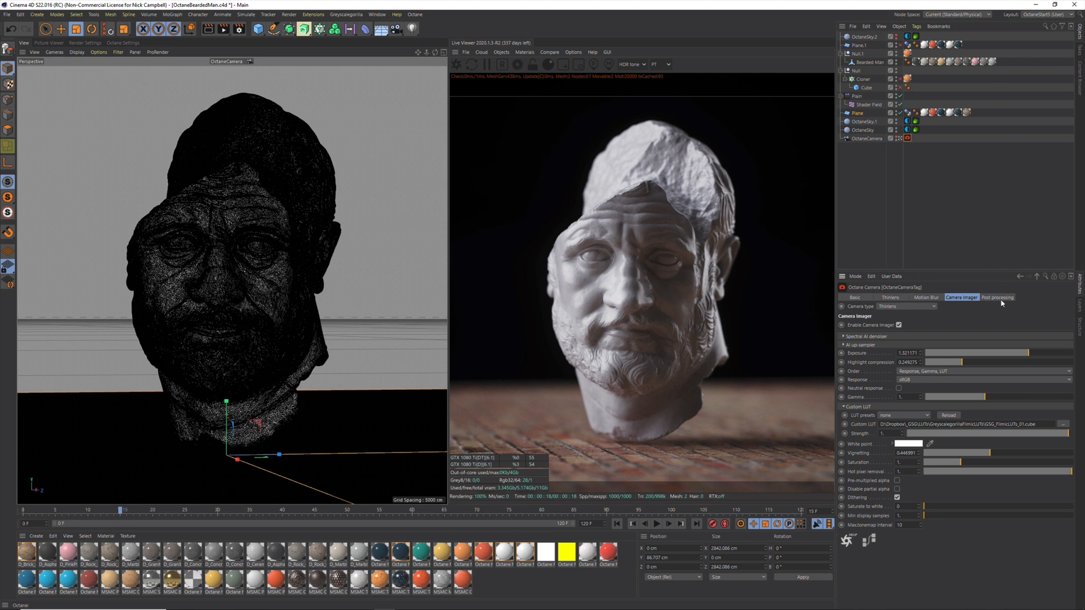
click(997, 298)
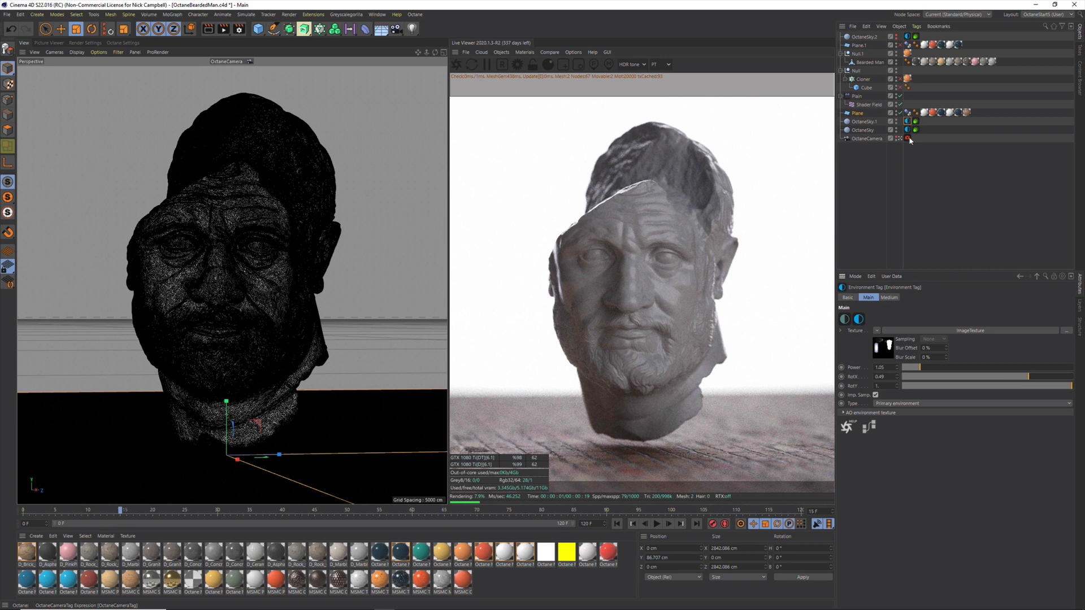
Step: Toggle the camera's post processing off and back on for comparison, then deselect everything
click(998, 297)
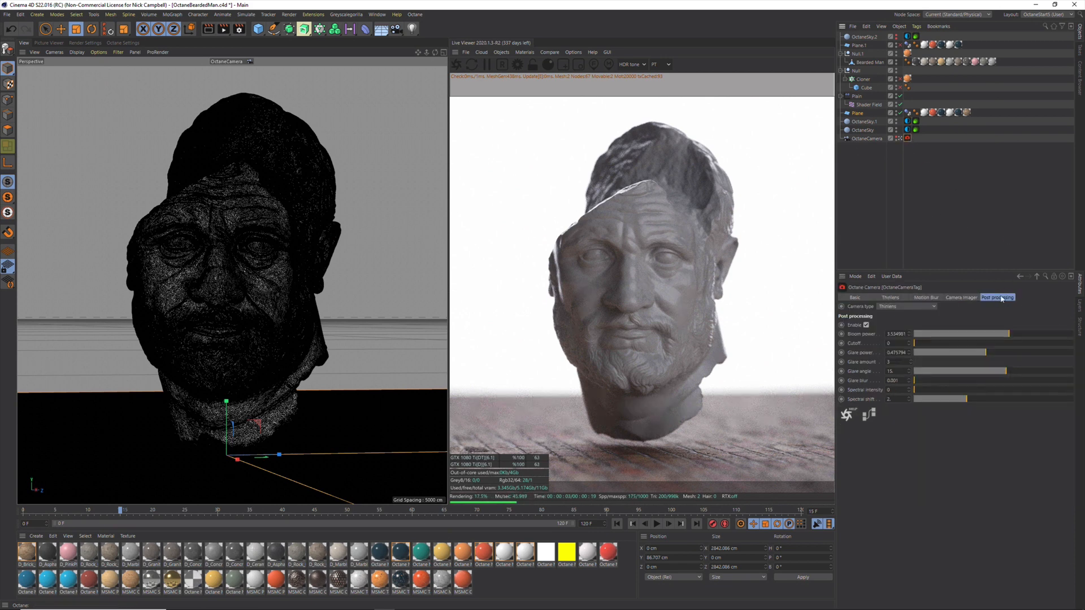
click(866, 325)
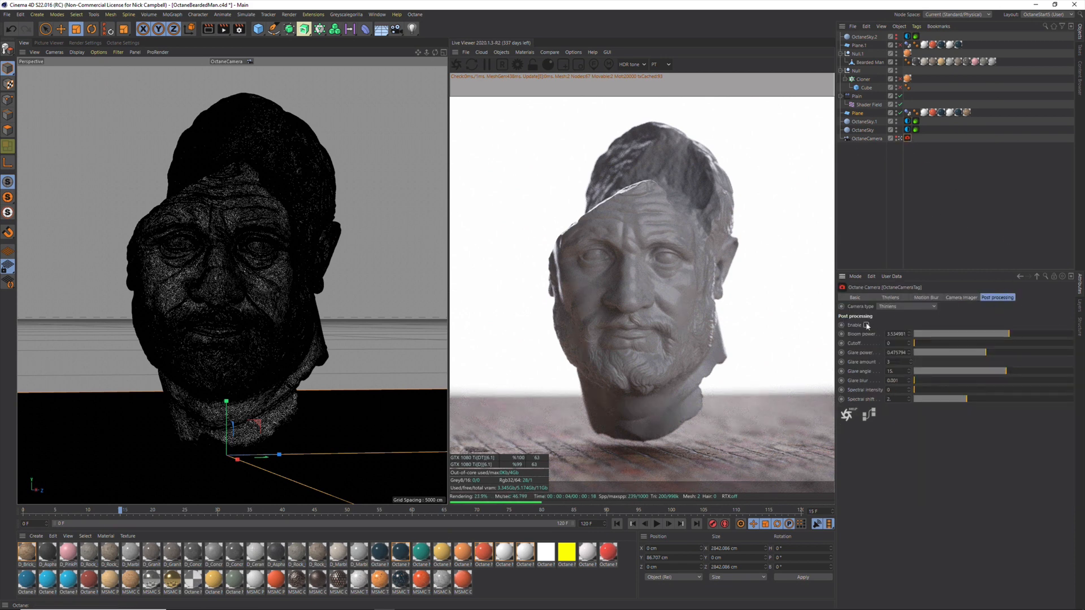
click(866, 325)
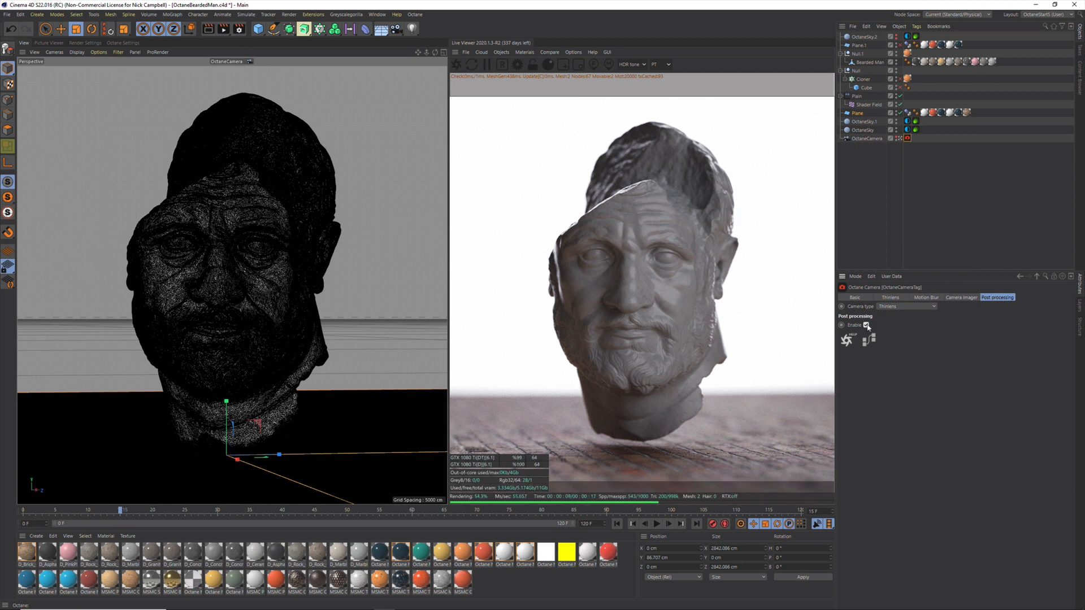
click(866, 325)
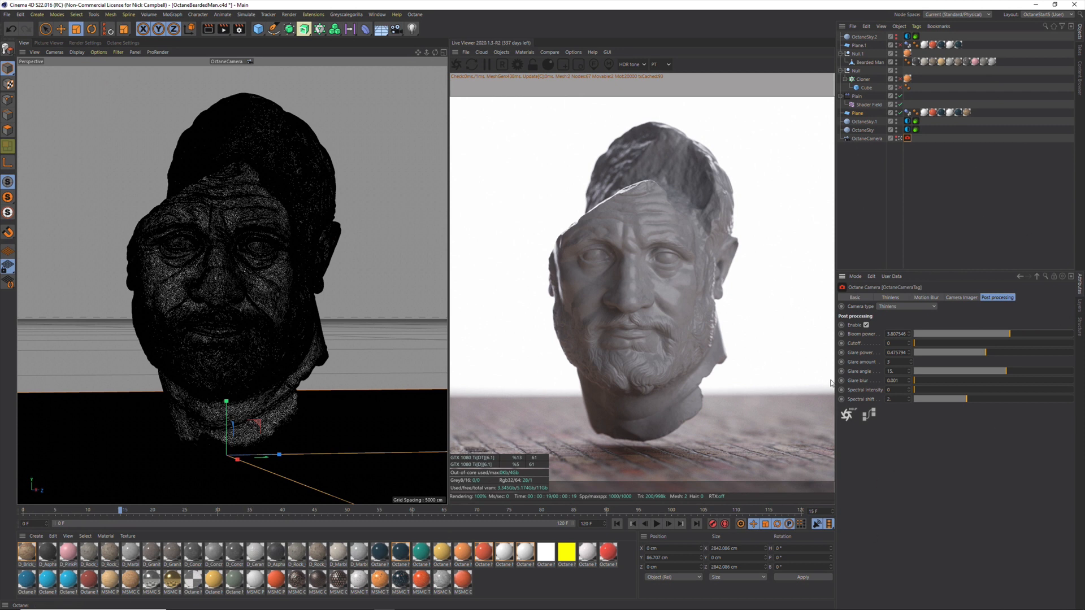
mouse_move(765, 350)
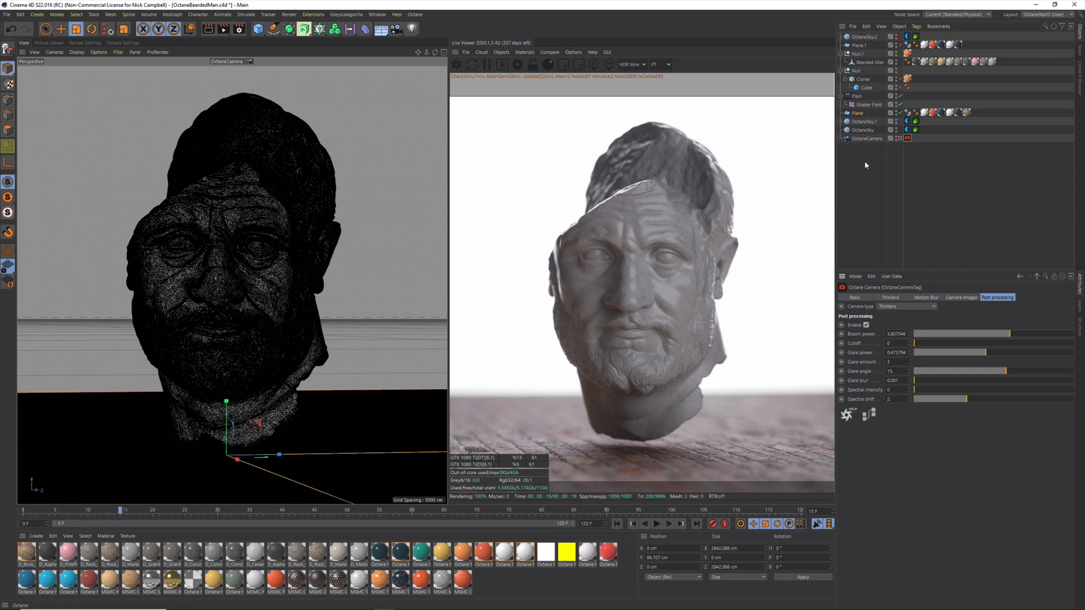
click(867, 138)
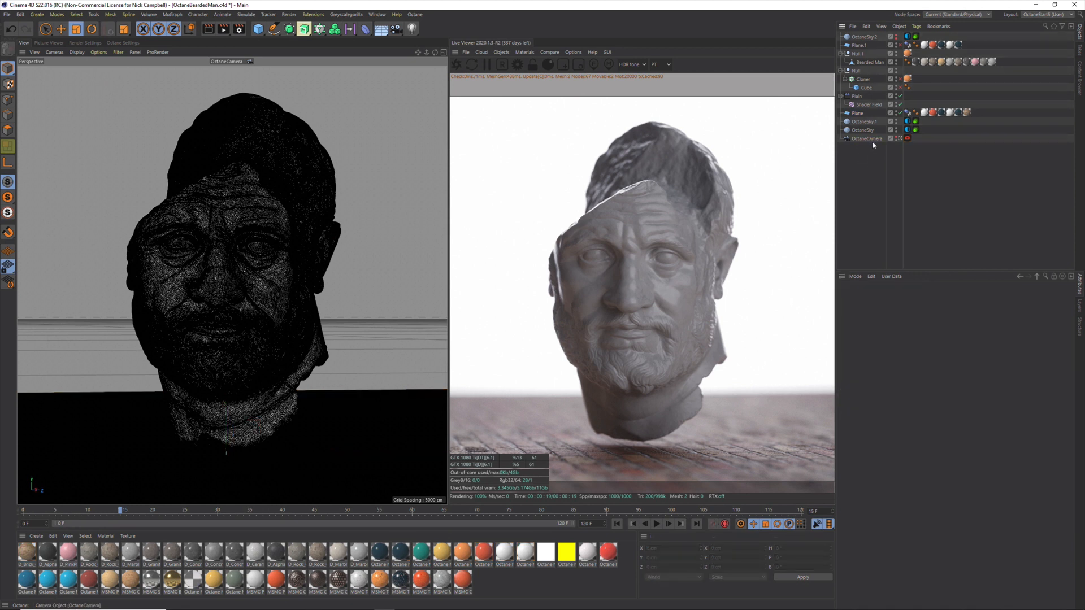
Step: Select OctaneCamera to show its object settings: 150 mm focal length, focus distance near 1577
click(867, 139)
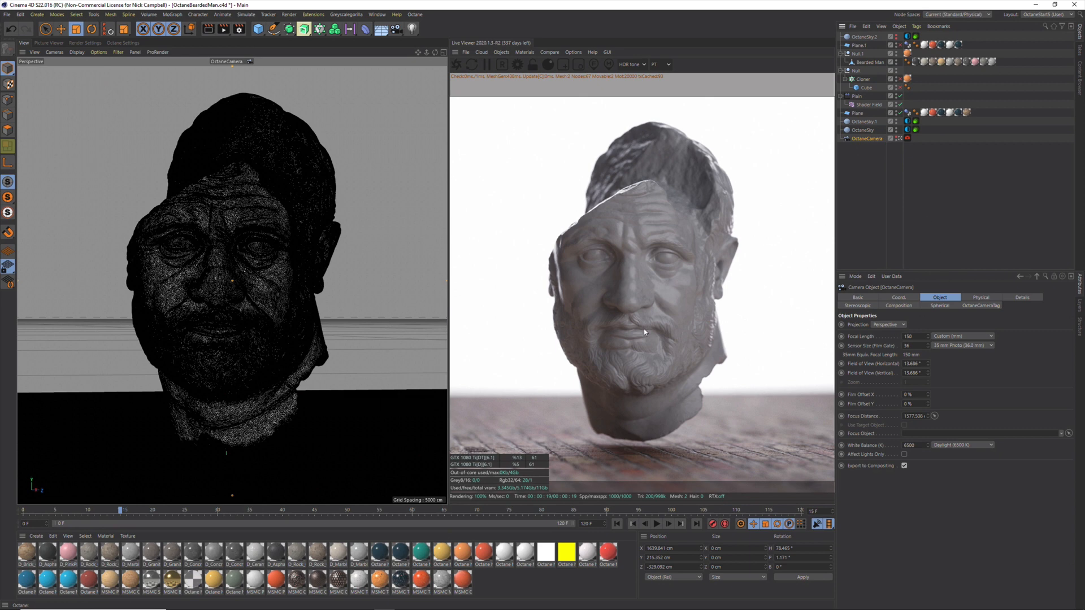
mouse_move(658, 249)
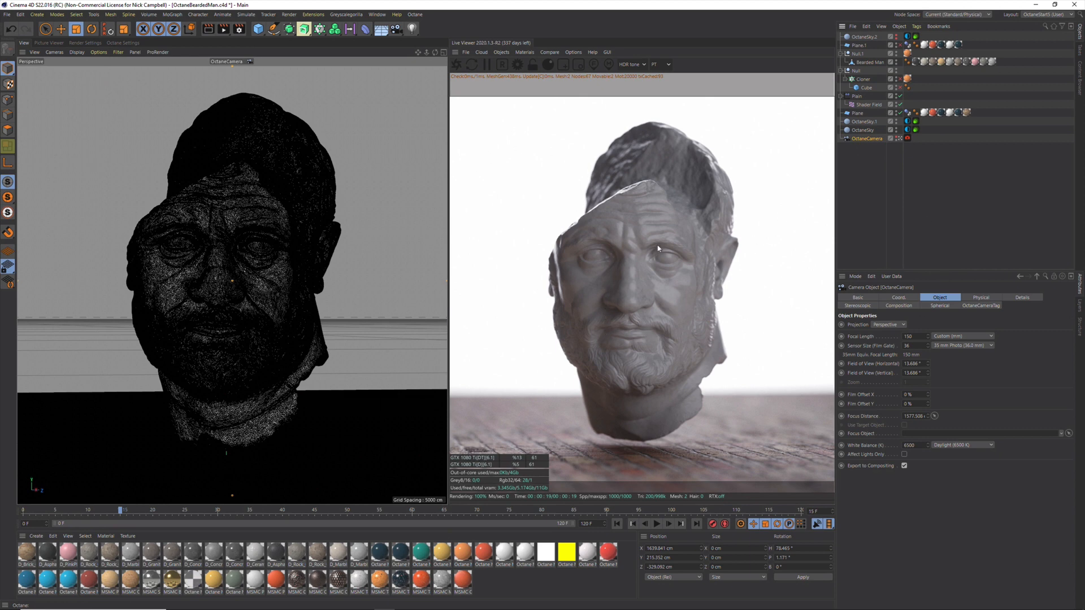
mouse_move(473, 275)
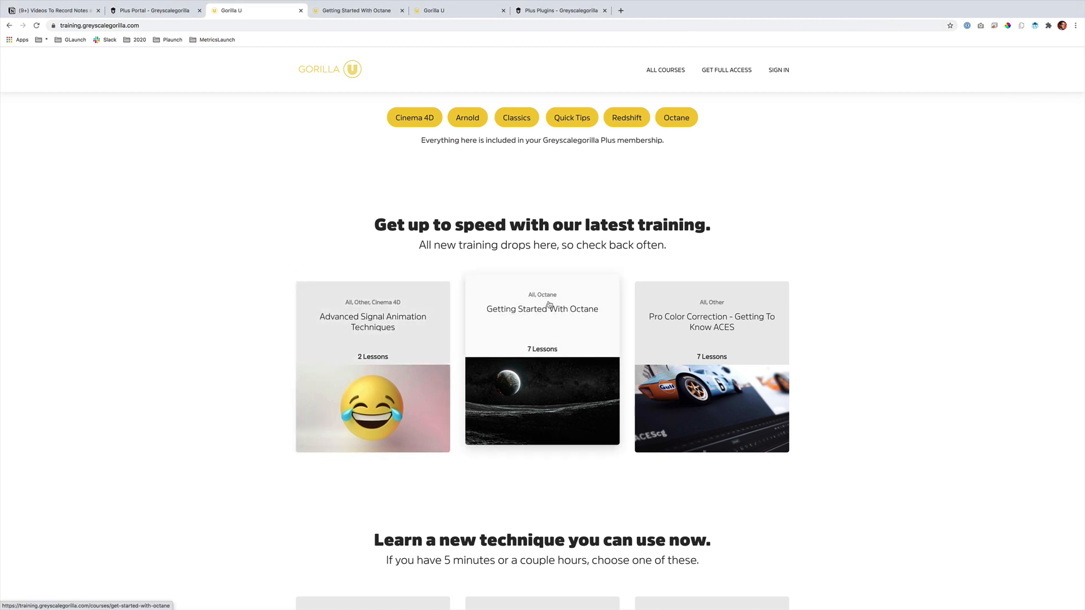
mouse_move(372, 324)
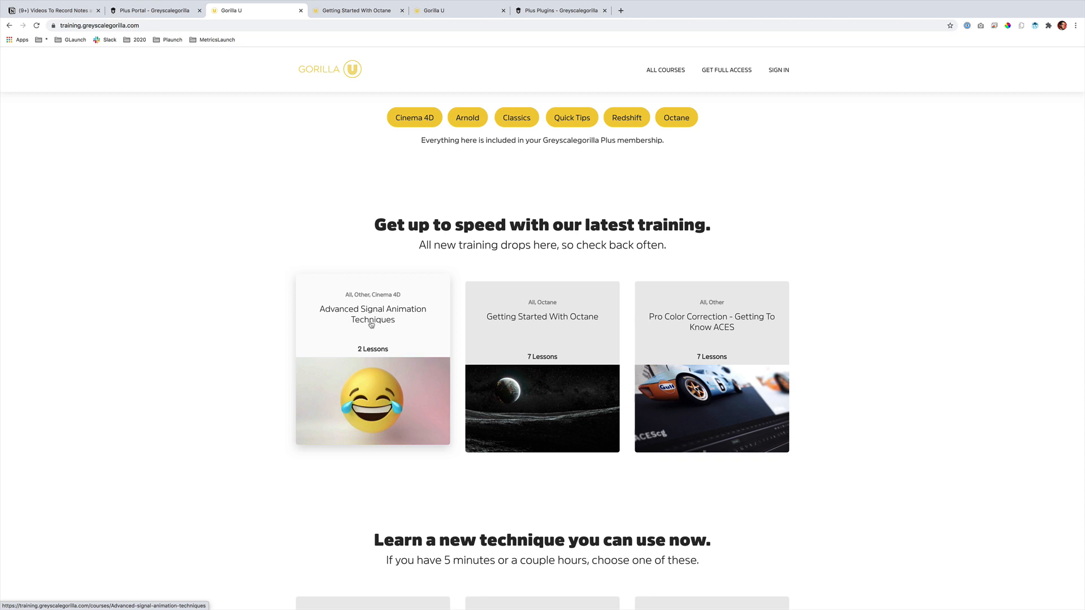
Step: Switch Chrome to the Greyscalegorilla Plus Plugins tab about installing through the Plus HUB
click(560, 11)
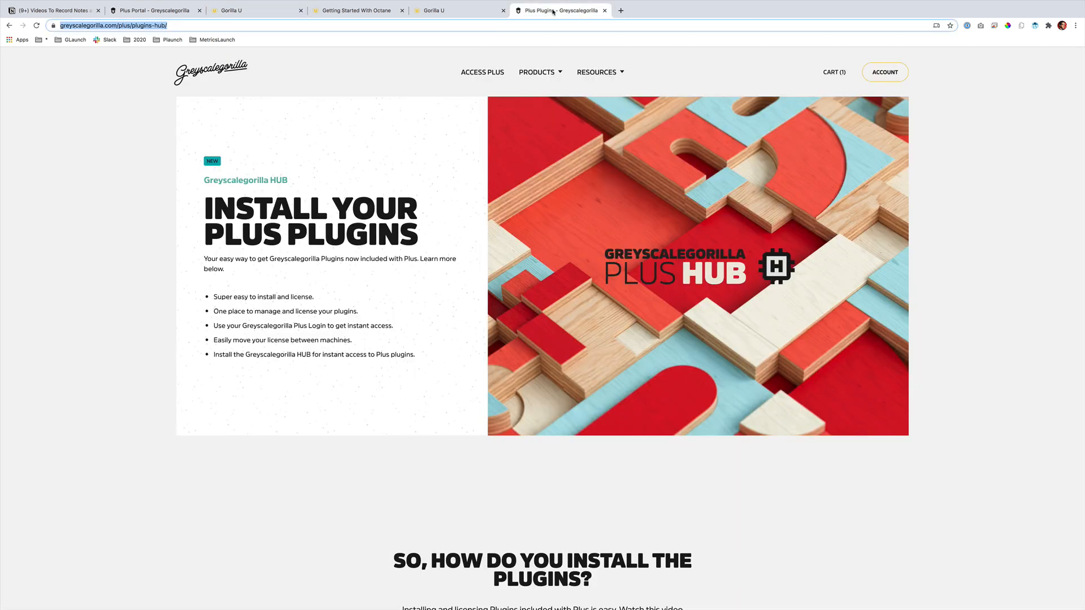
mouse_move(433, 208)
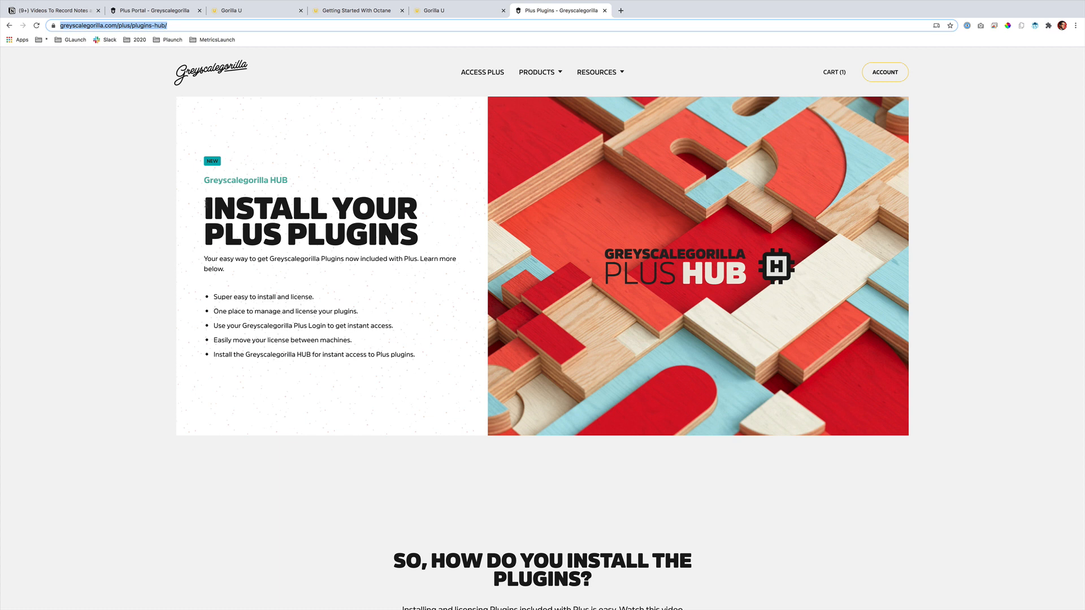
mouse_move(307, 283)
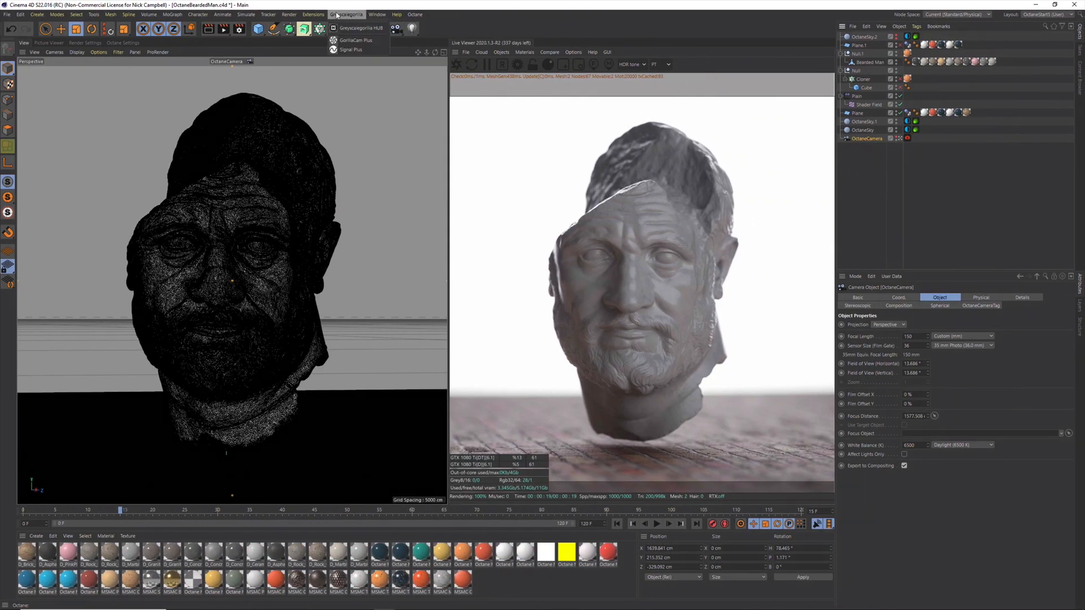
mouse_move(358, 27)
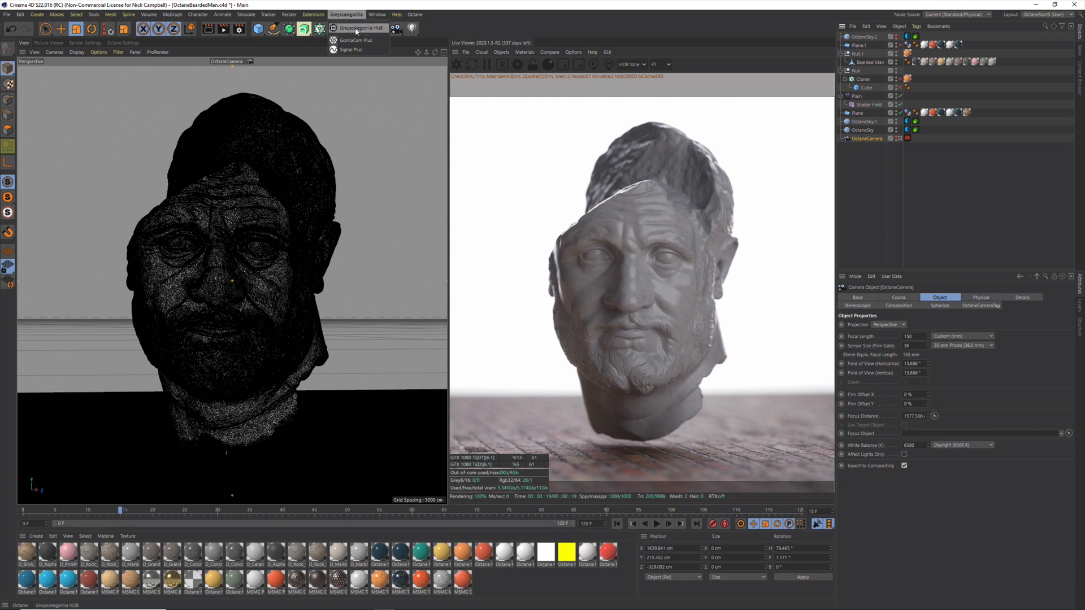
click(366, 26)
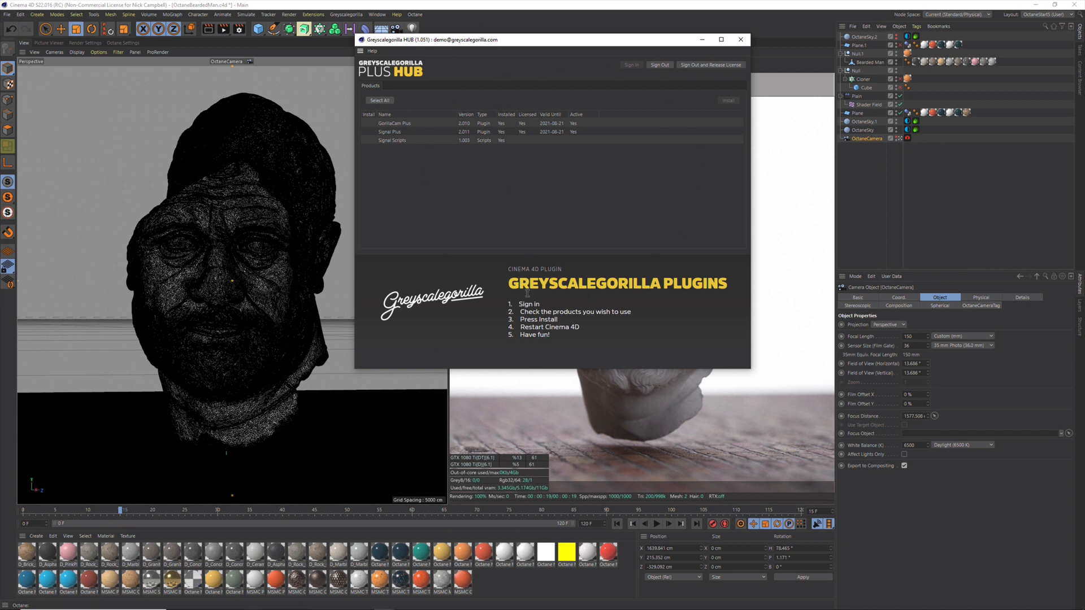
click(741, 39)
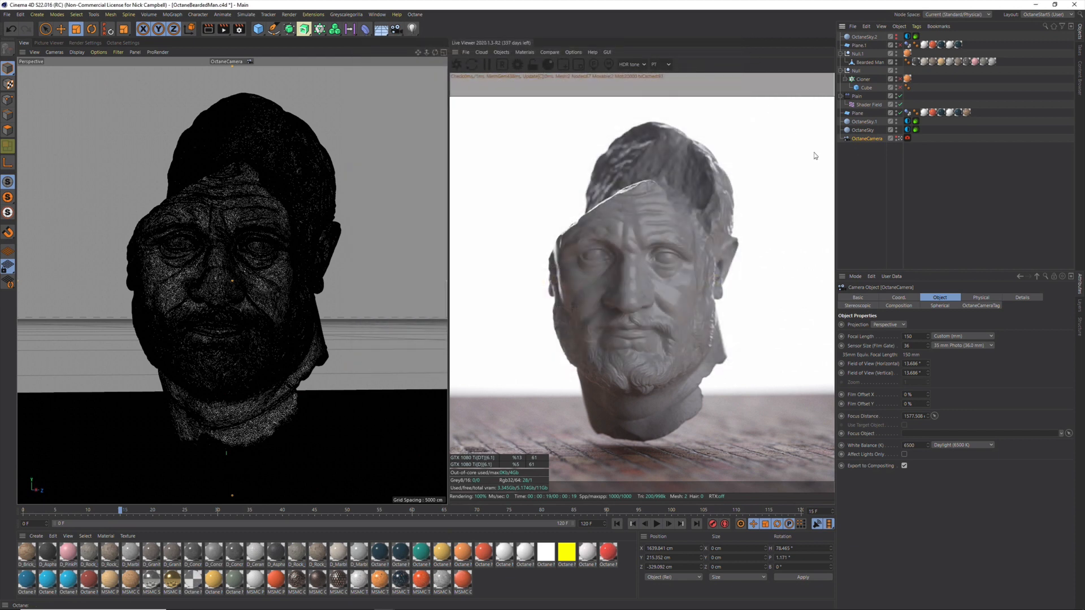
mouse_move(864, 200)
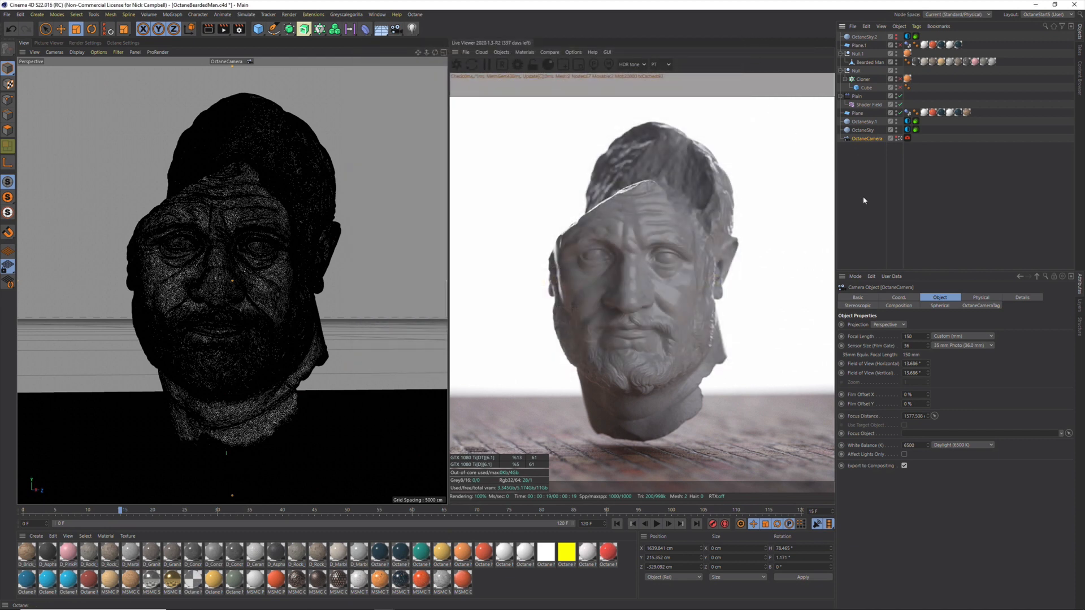
mouse_move(862, 203)
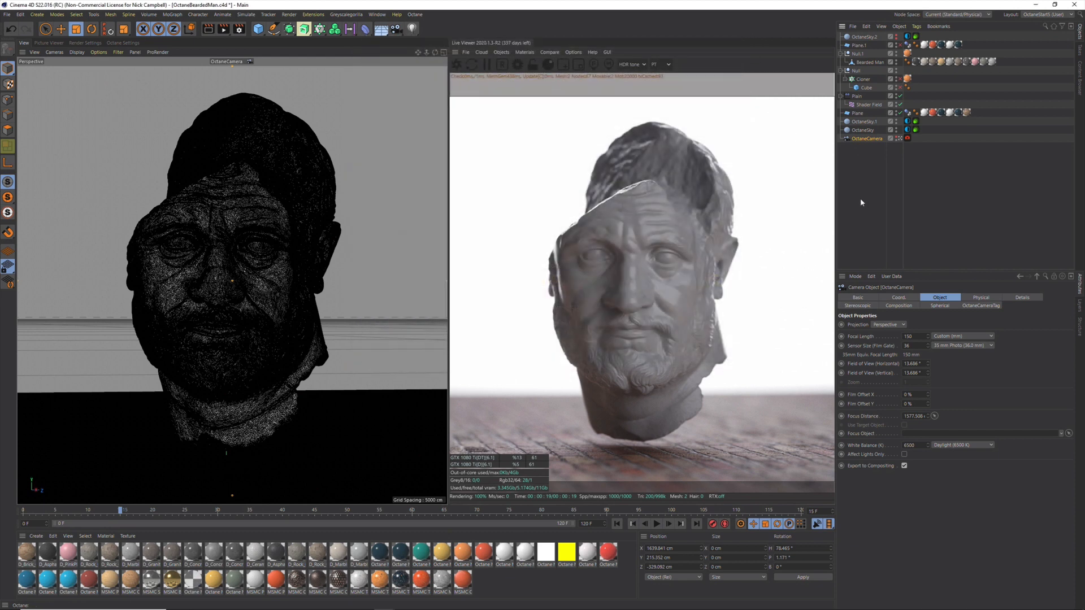